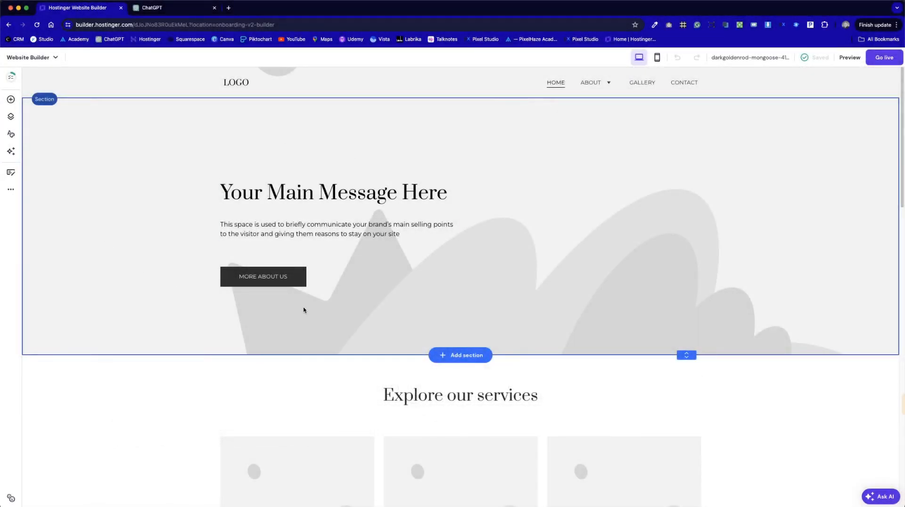
# Step: Check the ChatGPT homepage signposts, return to the builder, and scroll through the page
pyautogui.scroll(-3)
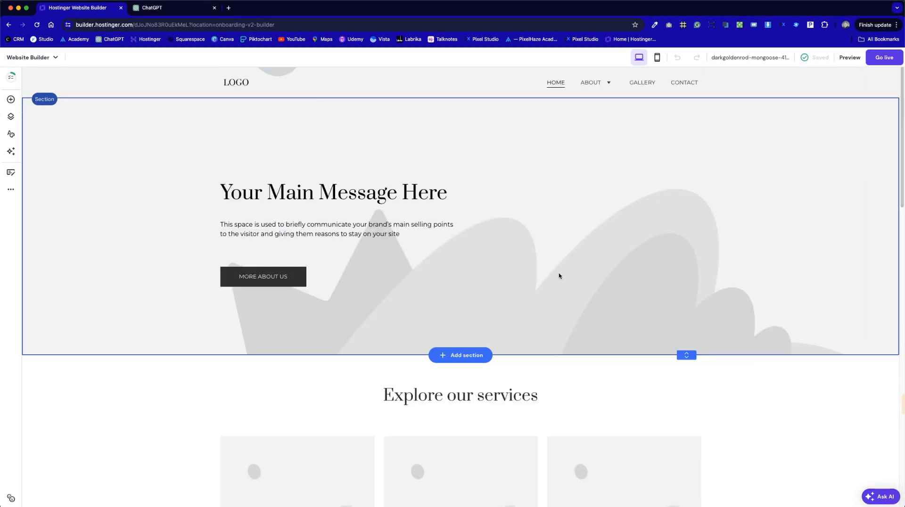
pyautogui.moveTo(605, 262)
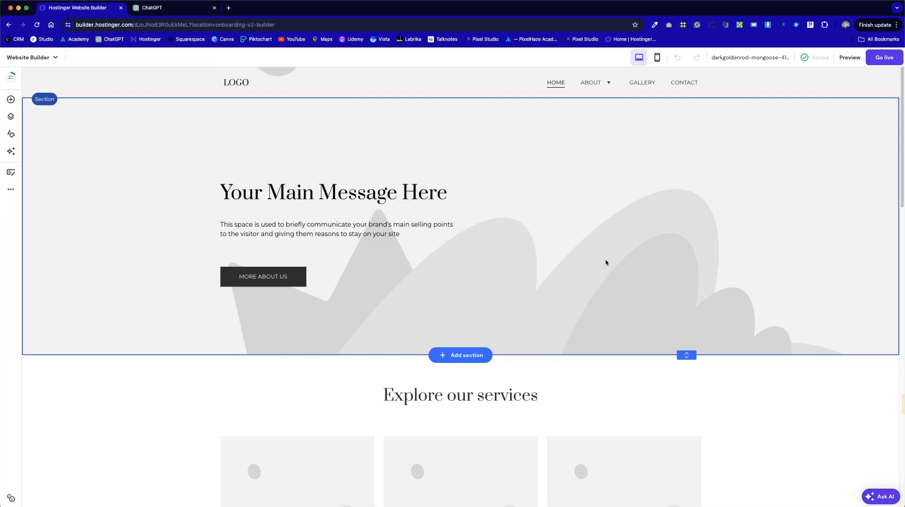
pyautogui.moveTo(602, 256)
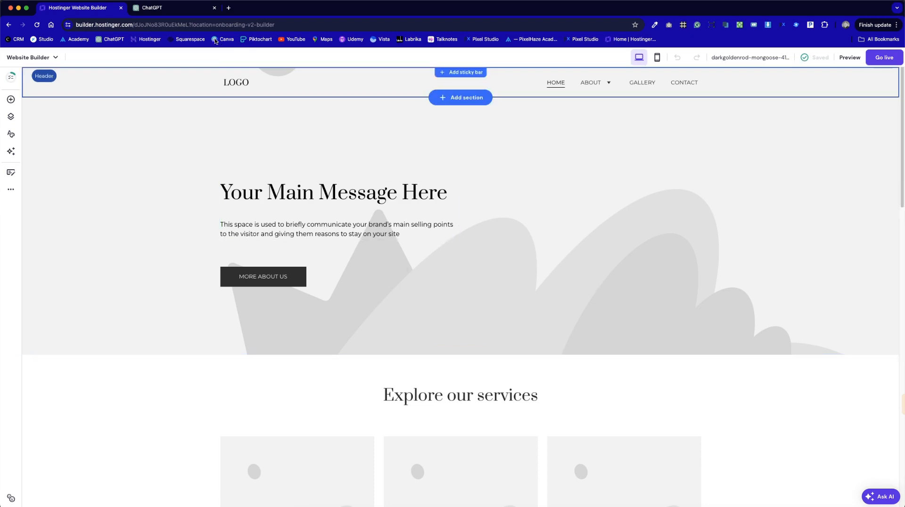
pyautogui.click(173, 8)
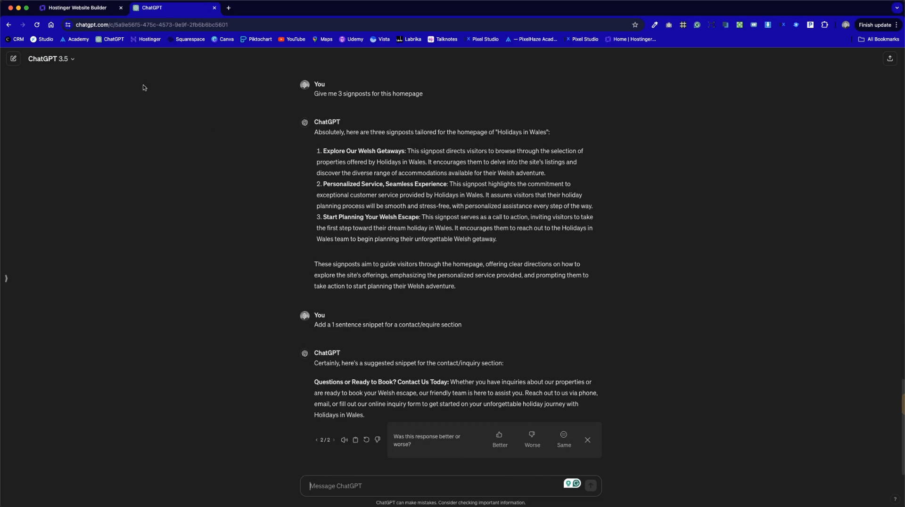
pyautogui.click(79, 8)
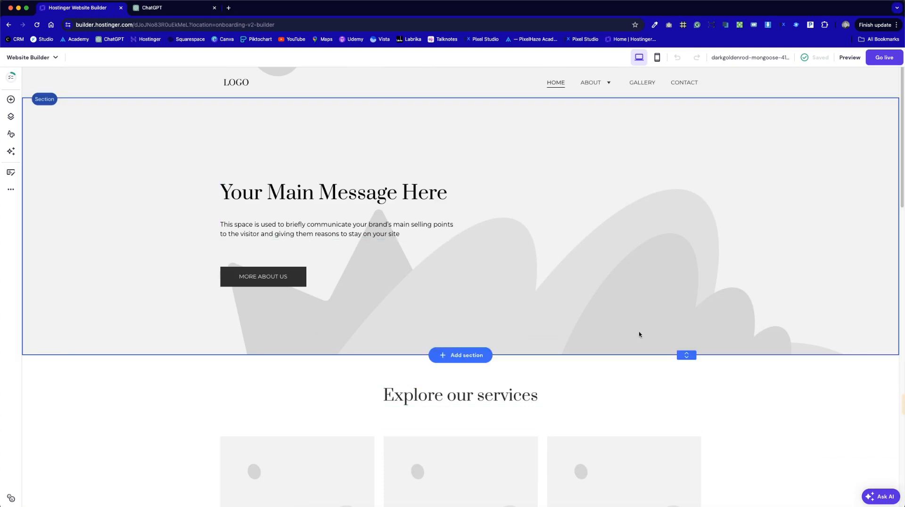
pyautogui.moveTo(584, 257)
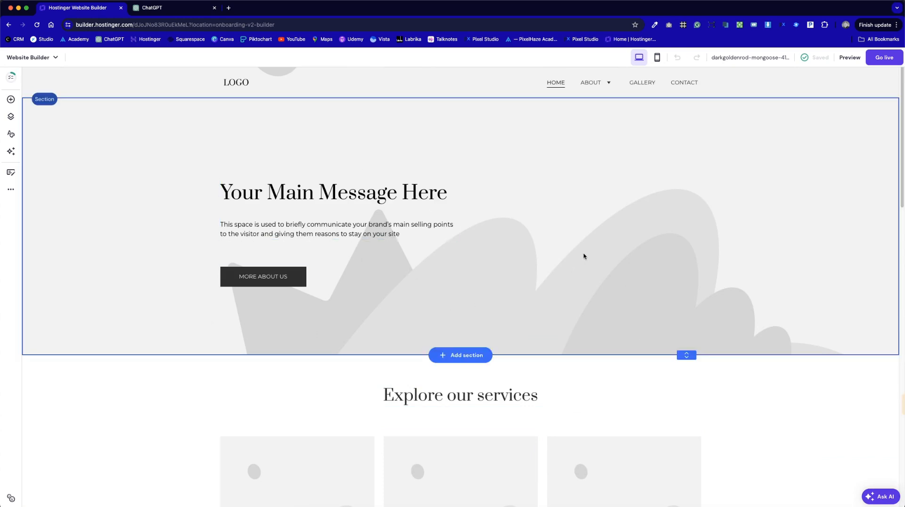
pyautogui.scroll(-3)
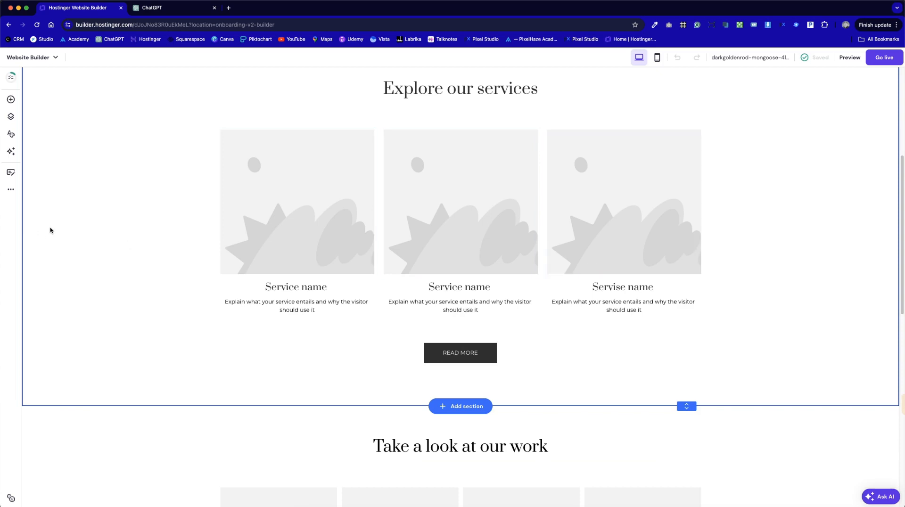
pyautogui.moveTo(53, 228)
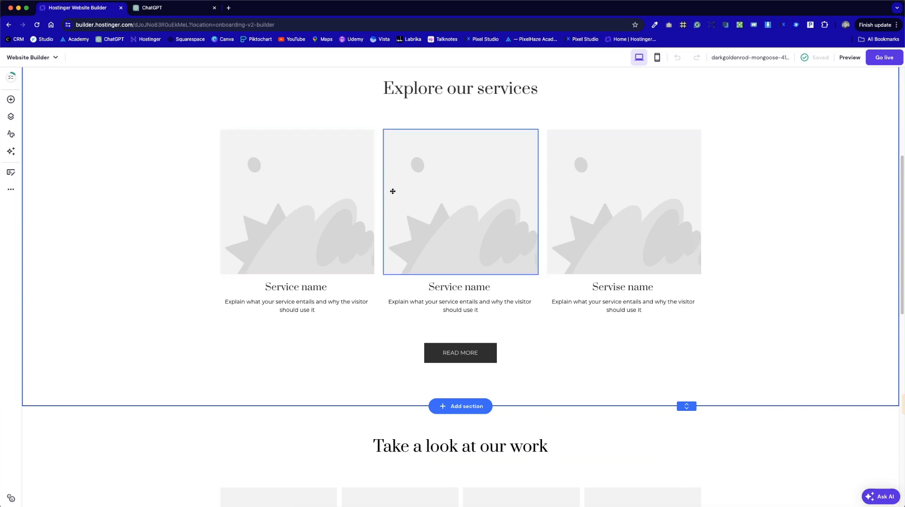
pyautogui.scroll(-3)
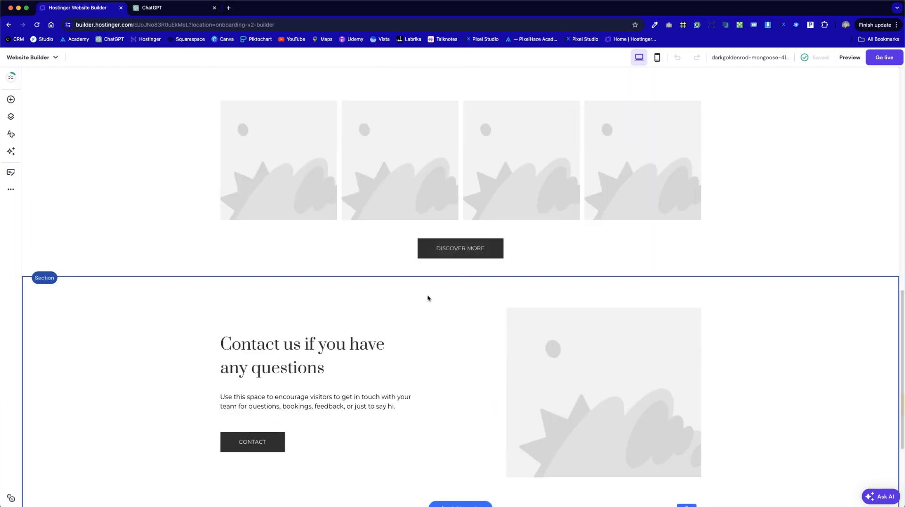
pyautogui.scroll(3)
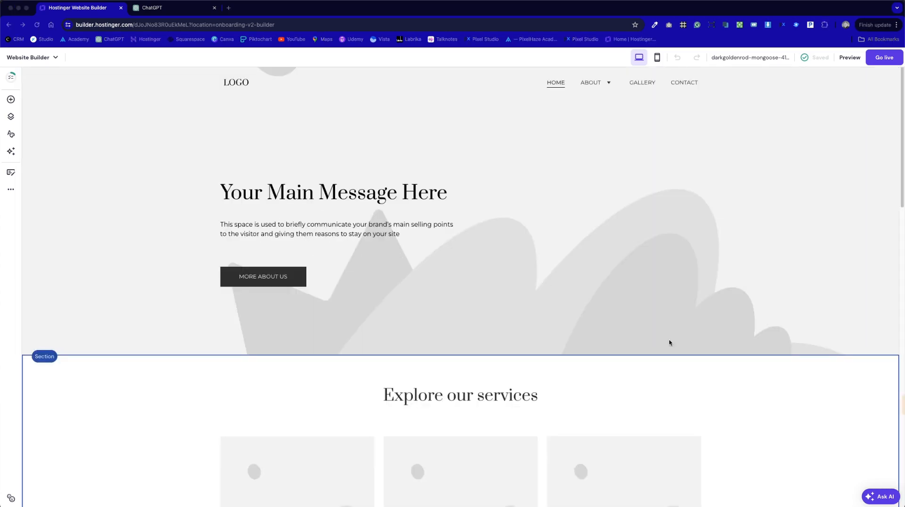
pyautogui.moveTo(251, 236)
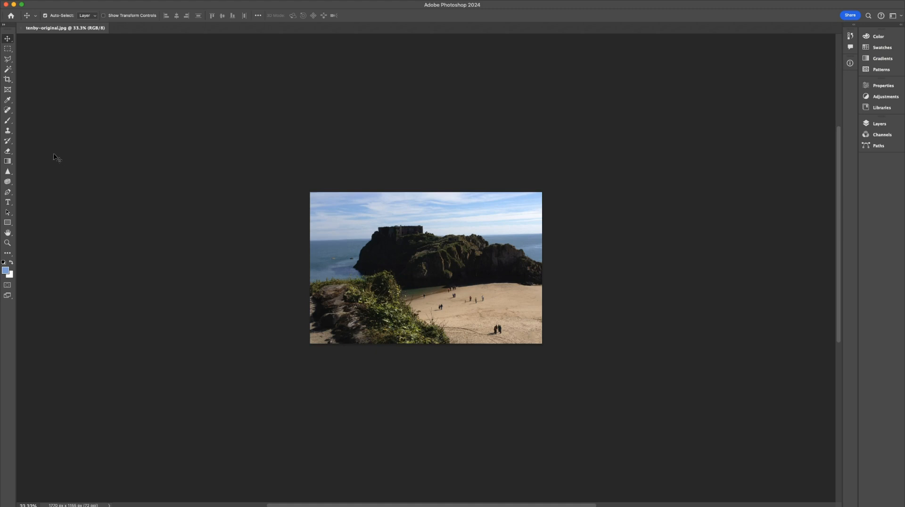
pyautogui.moveTo(743, 268)
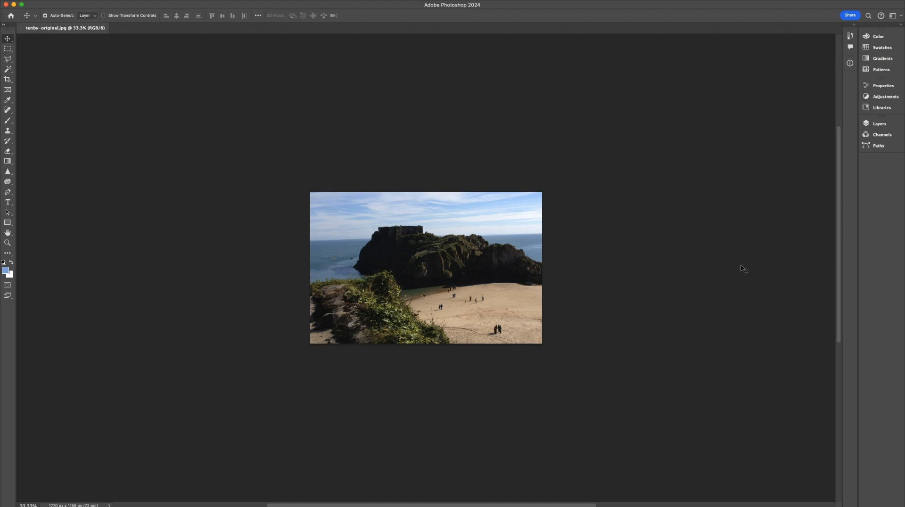
pyautogui.moveTo(426, 162)
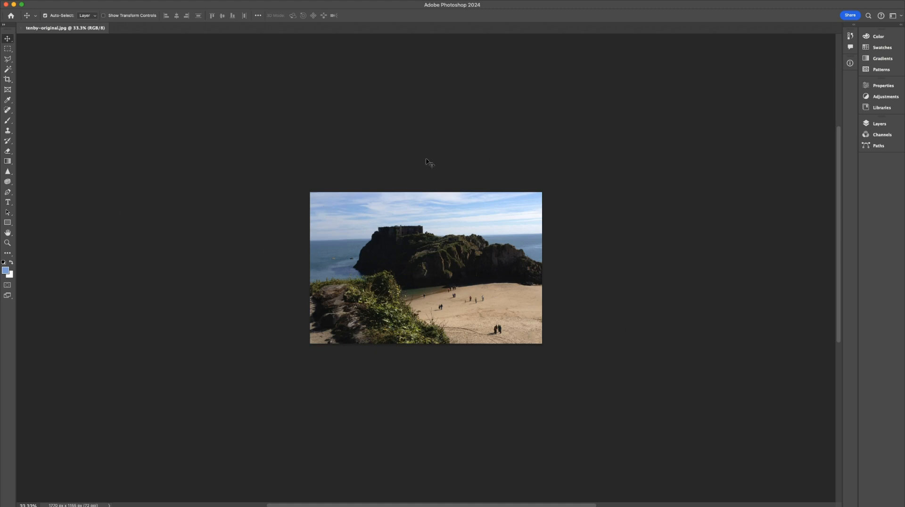
pyautogui.moveTo(517, 245)
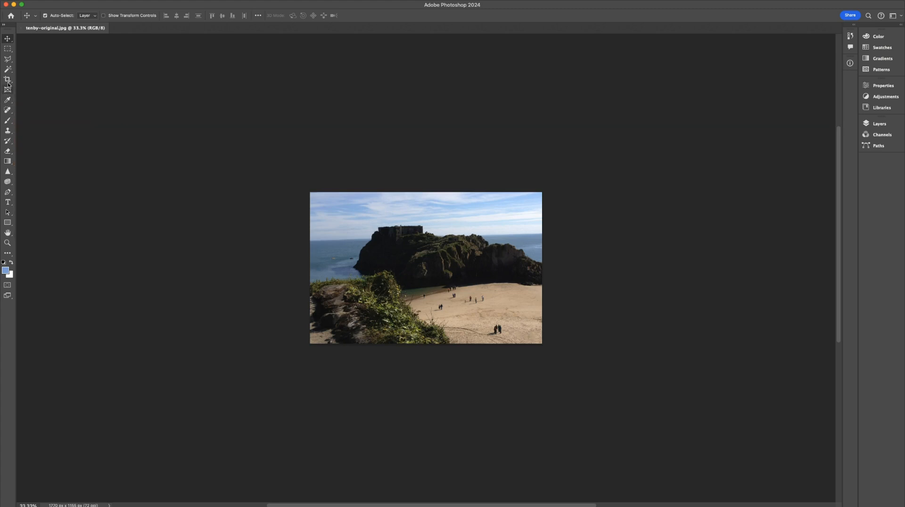
# Step: Crop at 16:9 with Generative Expand, dragging the frame well beyond the photo on every side, and commit
pyautogui.click(8, 79)
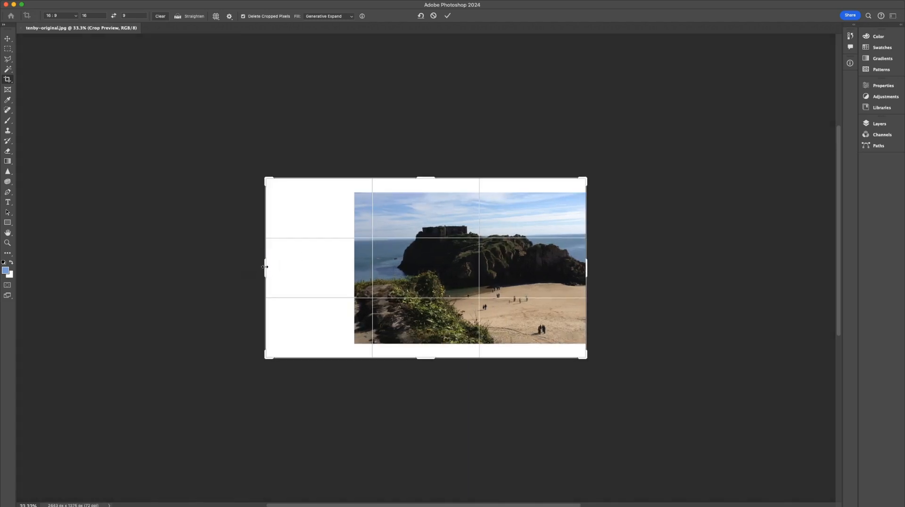
pyautogui.moveTo(264, 266); pyautogui.dragTo(271, 266)
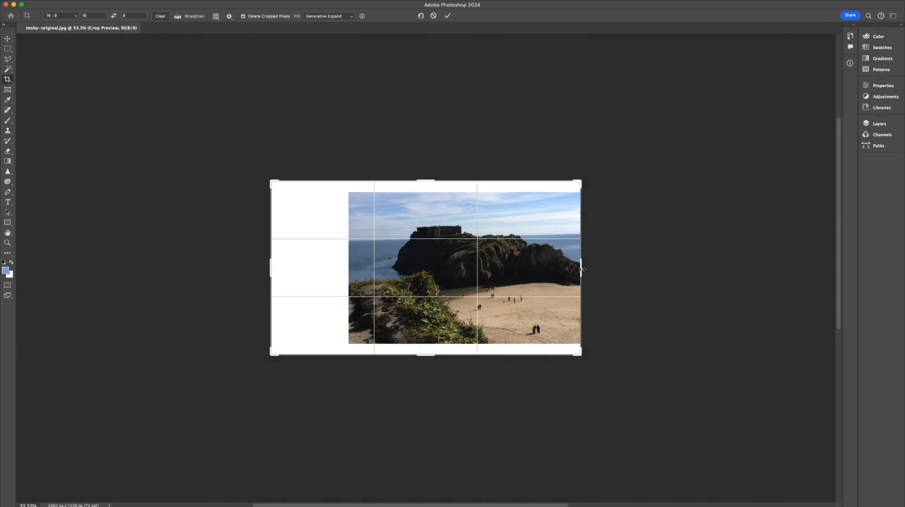
pyautogui.moveTo(580, 268); pyautogui.dragTo(614, 276)
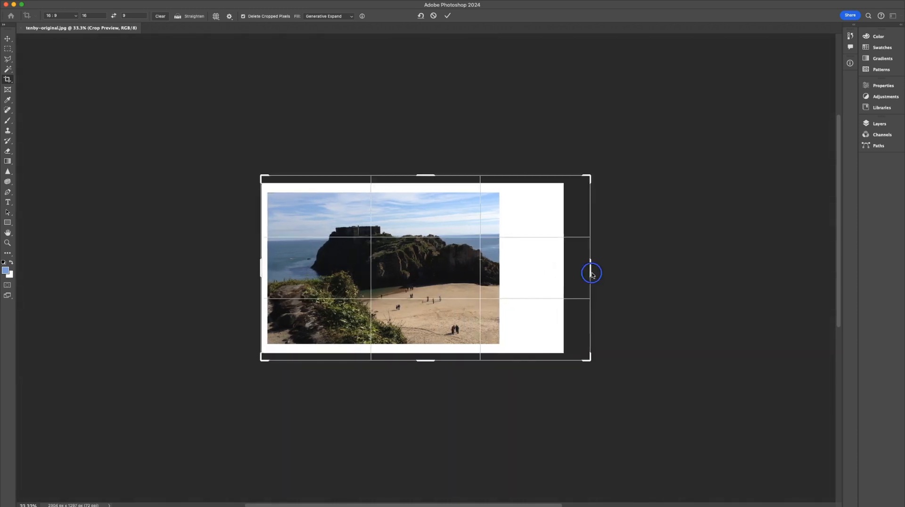
pyautogui.moveTo(590, 274); pyautogui.dragTo(601, 275)
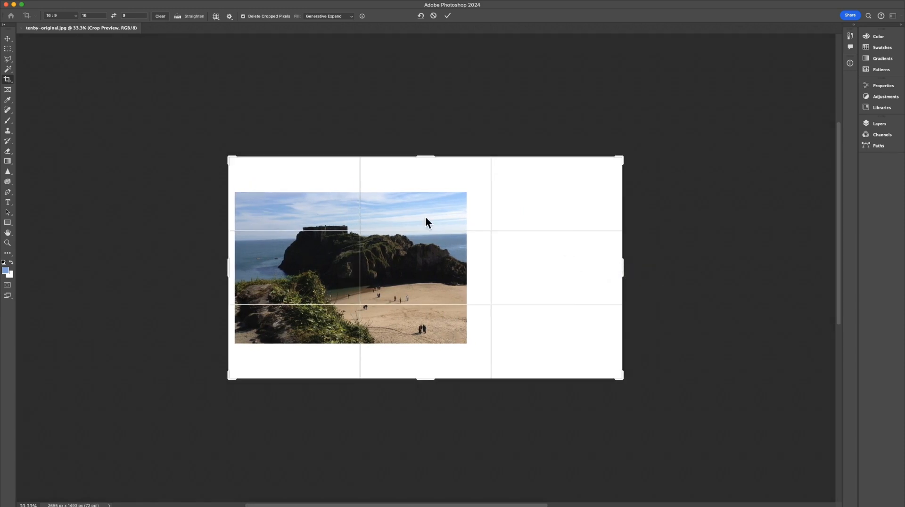
pyautogui.moveTo(474, 259)
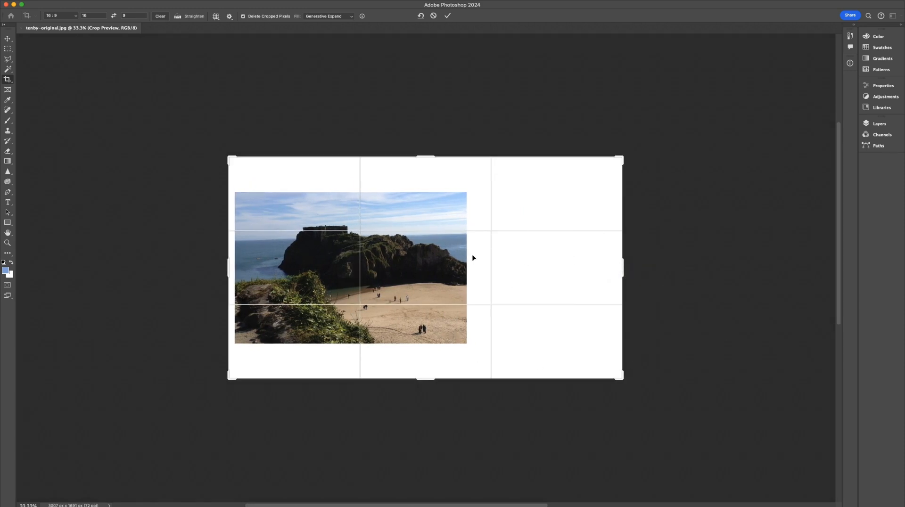
pyautogui.moveTo(366, 213)
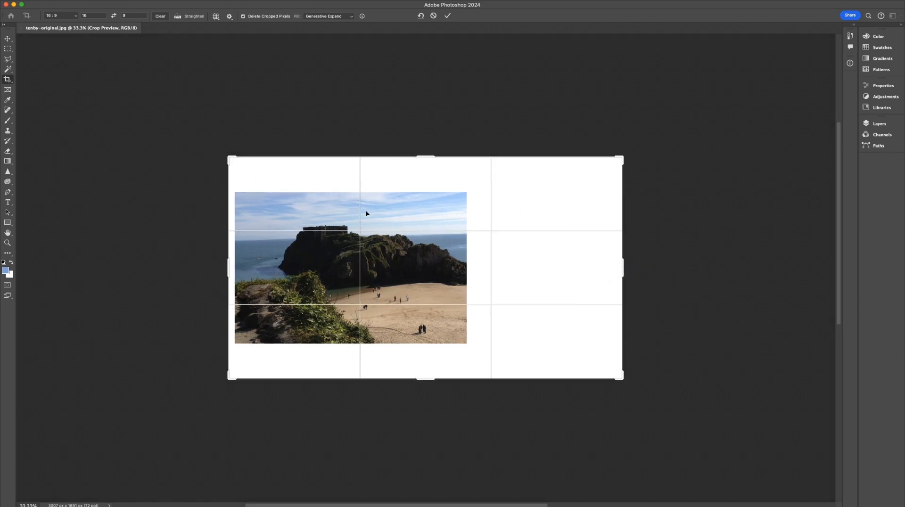
pyautogui.click(447, 16)
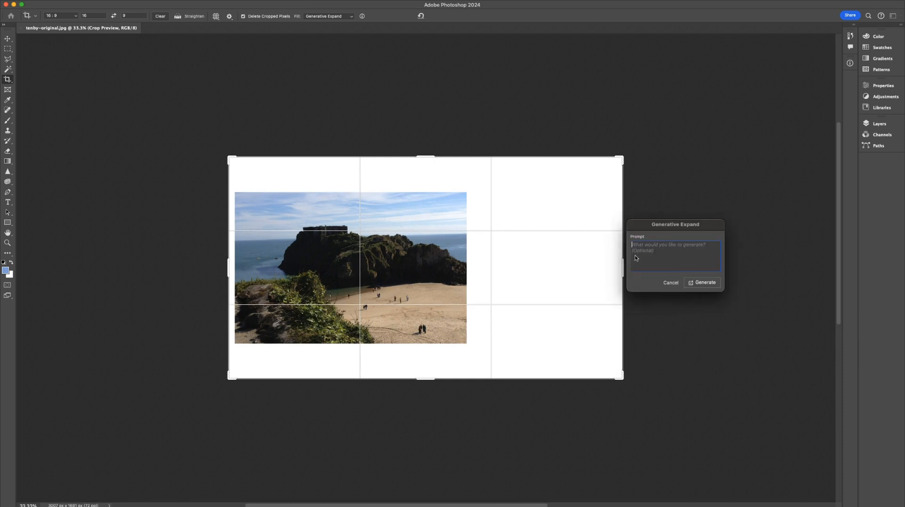
# Step: Generate fill for the empty canvas and choose the third variation in Properties
pyautogui.click(704, 282)
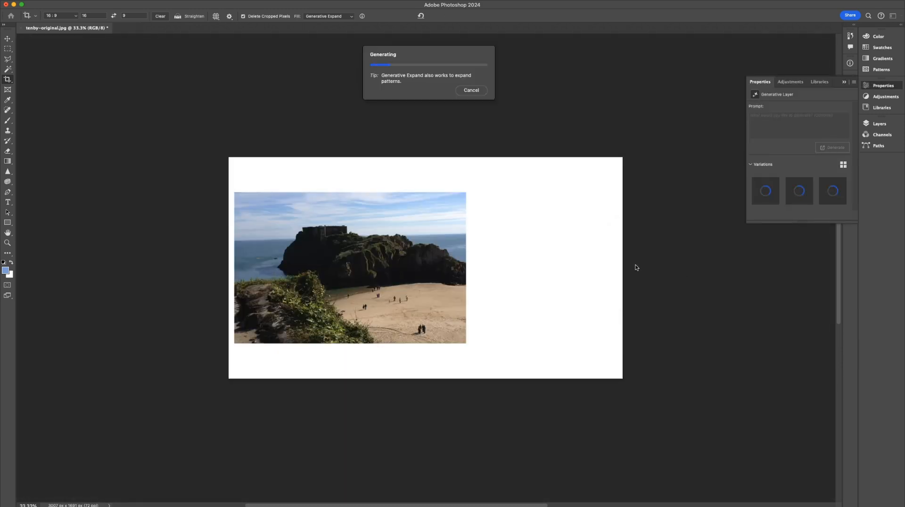
pyautogui.moveTo(644, 212)
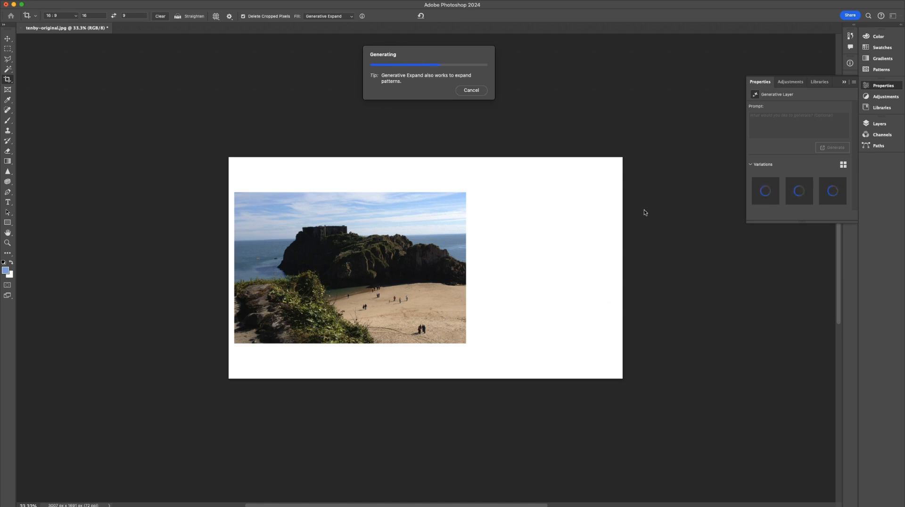
pyautogui.moveTo(622, 203)
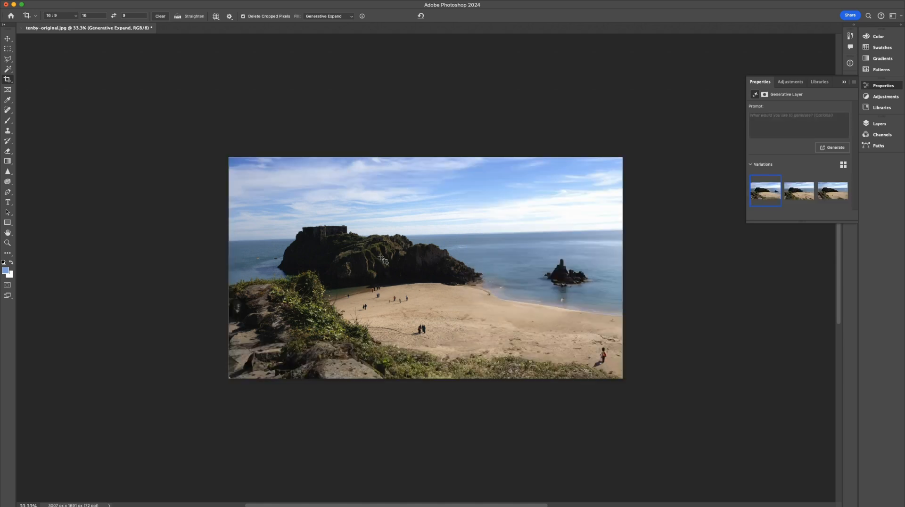
pyautogui.moveTo(799, 191)
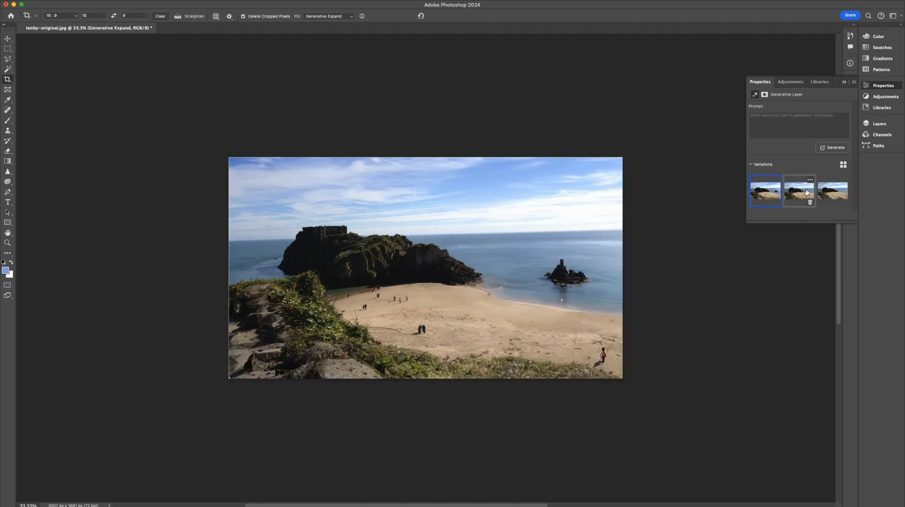
pyautogui.click(831, 191)
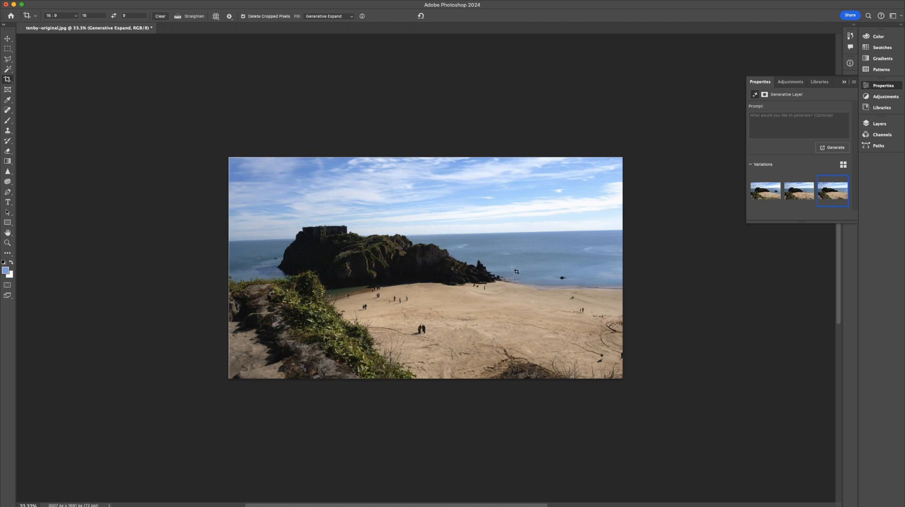
pyautogui.moveTo(291, 231)
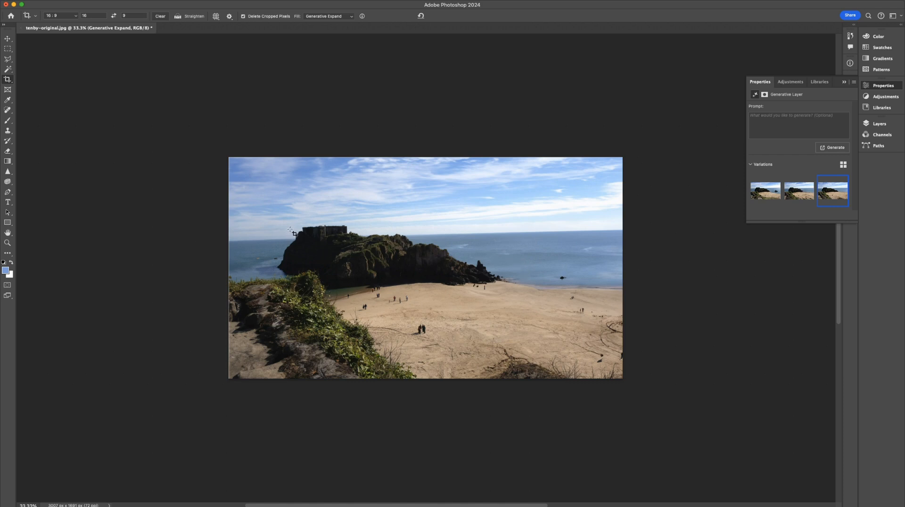
pyautogui.moveTo(490, 281)
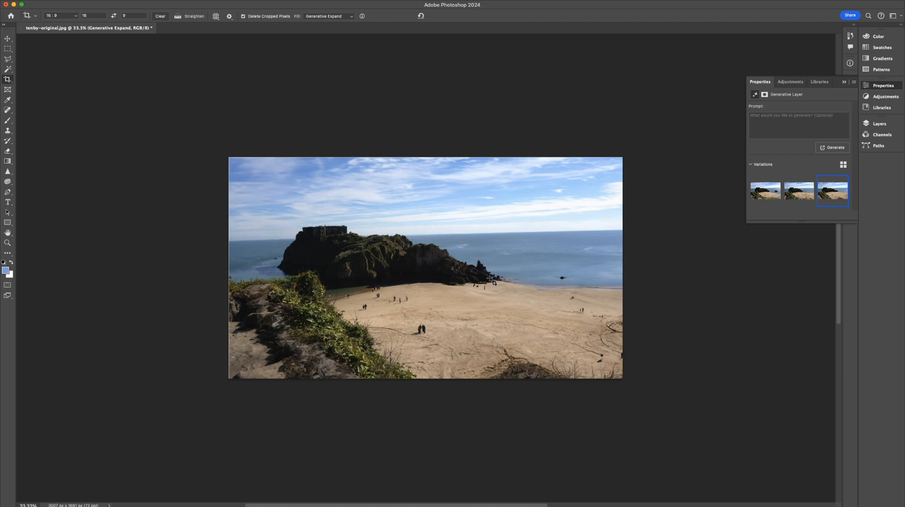
pyautogui.moveTo(446, 288)
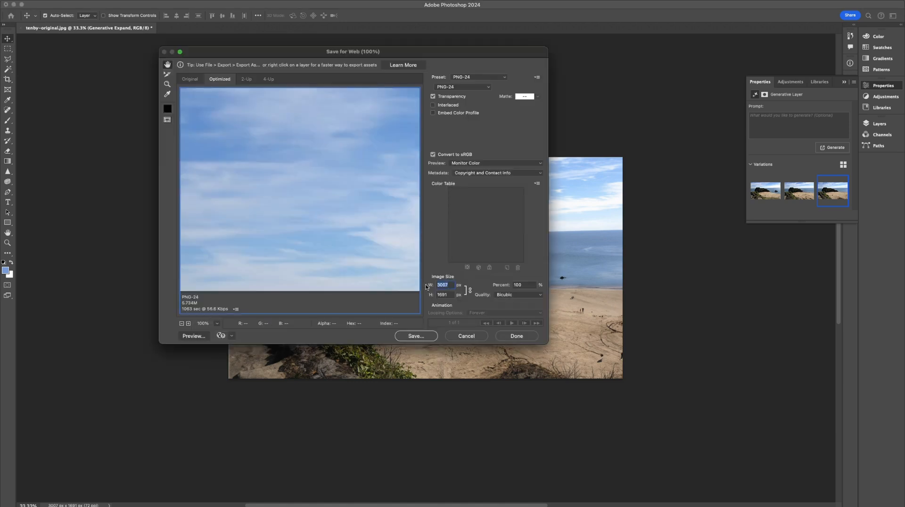
# Step: Save for Web at width 2000 as JPEG into the Downloads folder
pyautogui.write('2000')
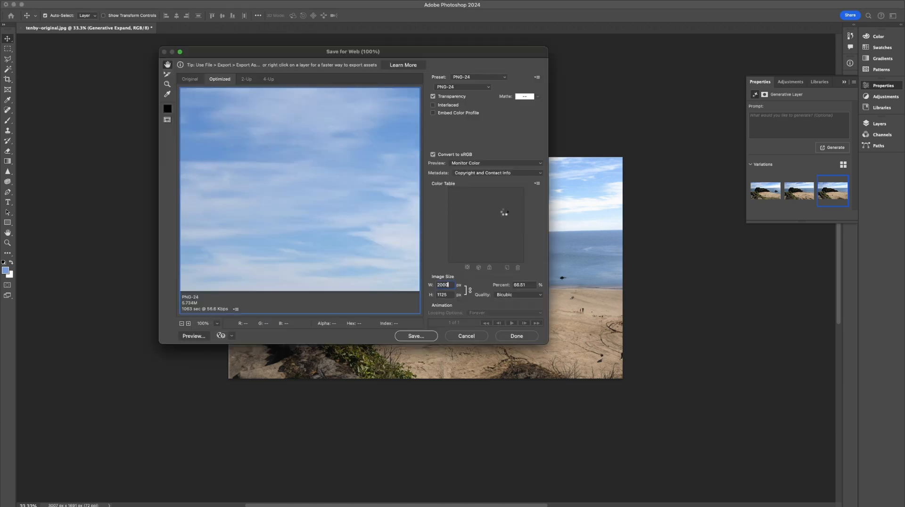
pyautogui.click(462, 87)
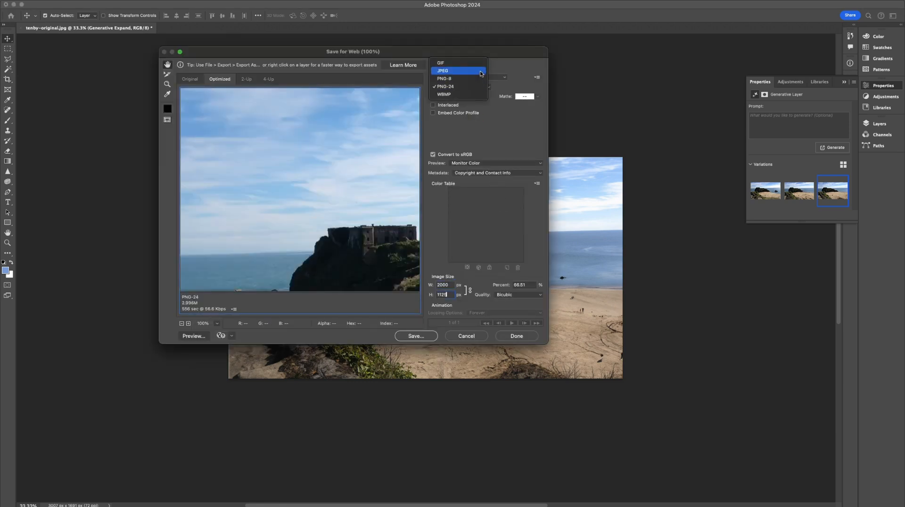
pyautogui.click(443, 71)
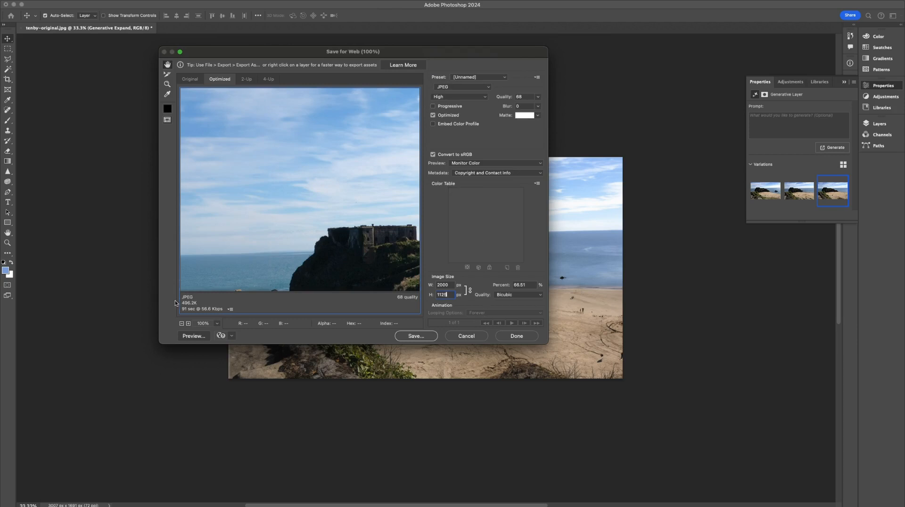
pyautogui.moveTo(407, 318)
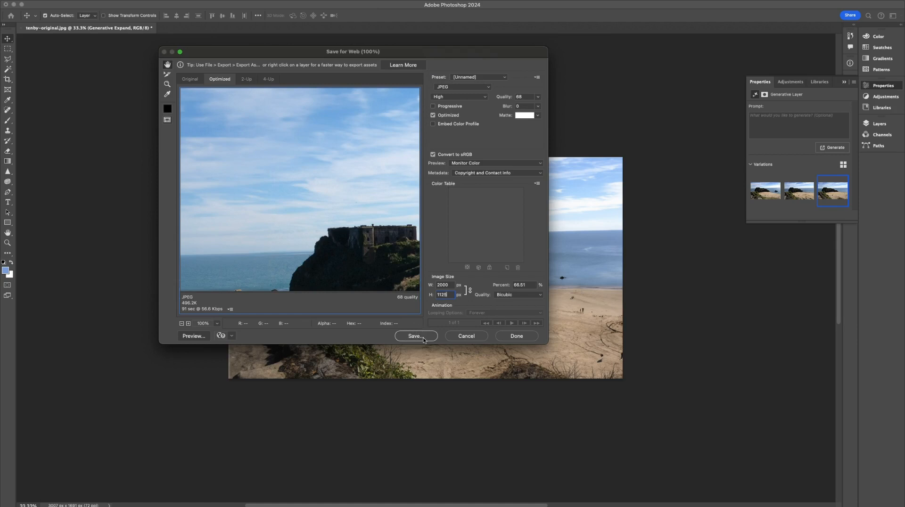
pyautogui.click(415, 335)
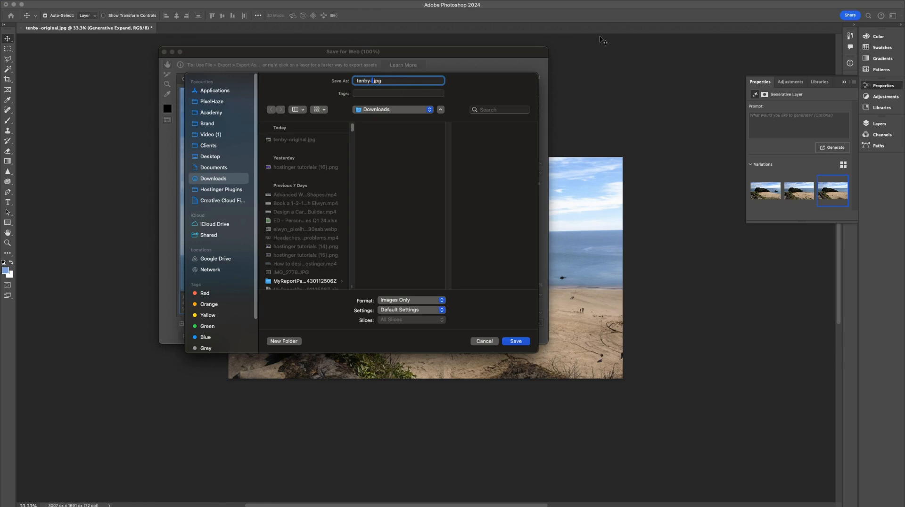
pyautogui.click(515, 341)
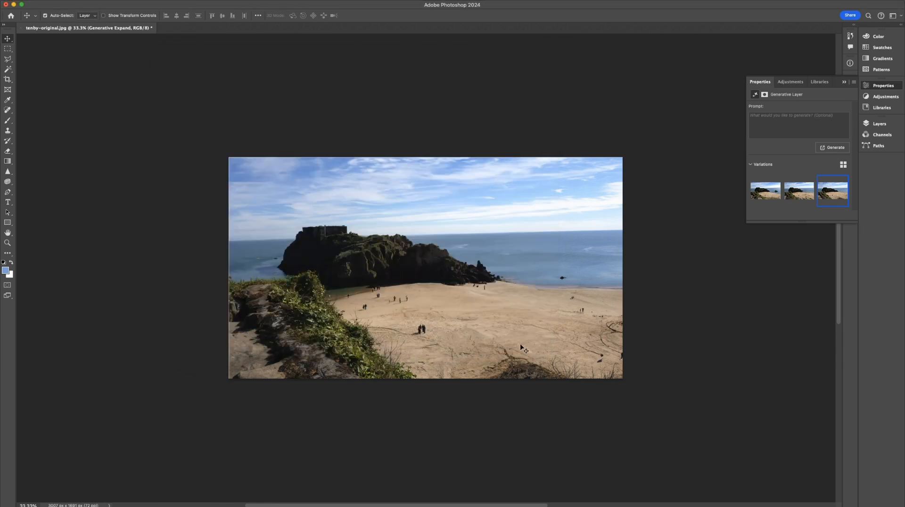
pyautogui.moveTo(500, 281)
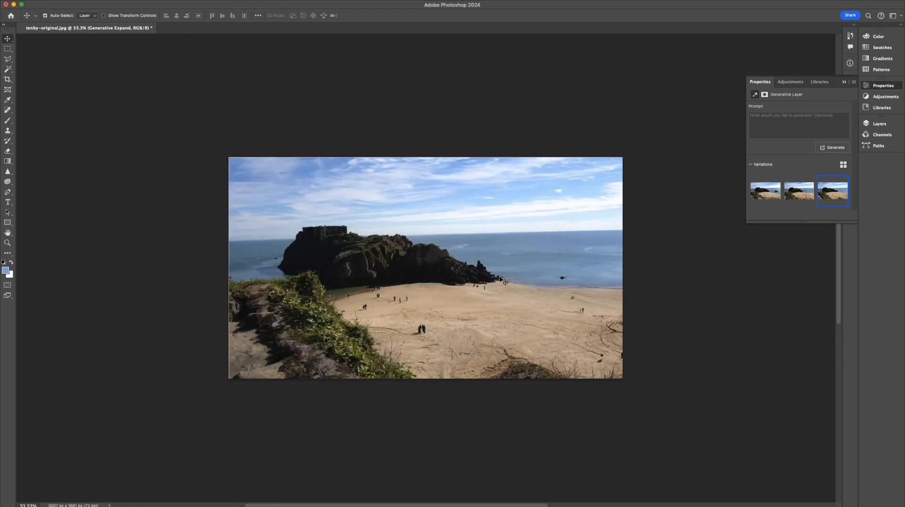
pyautogui.moveTo(544, 305)
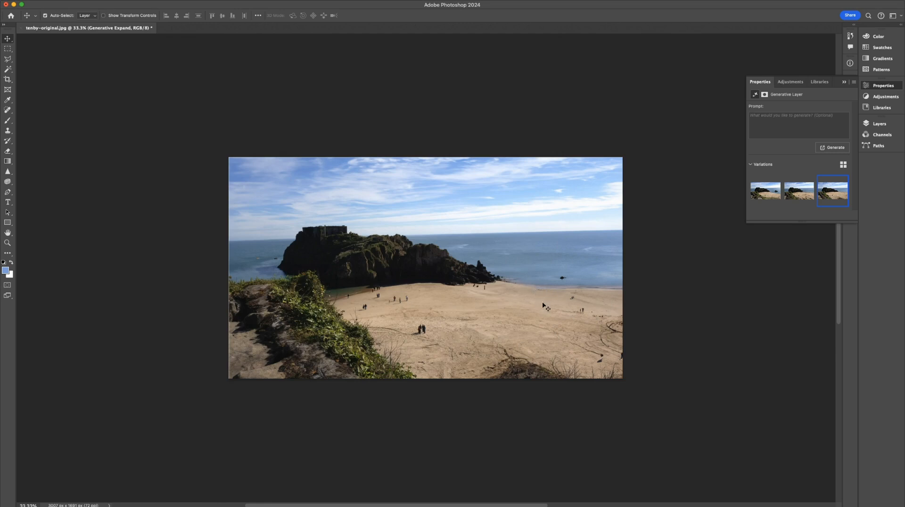
pyautogui.moveTo(624, 359)
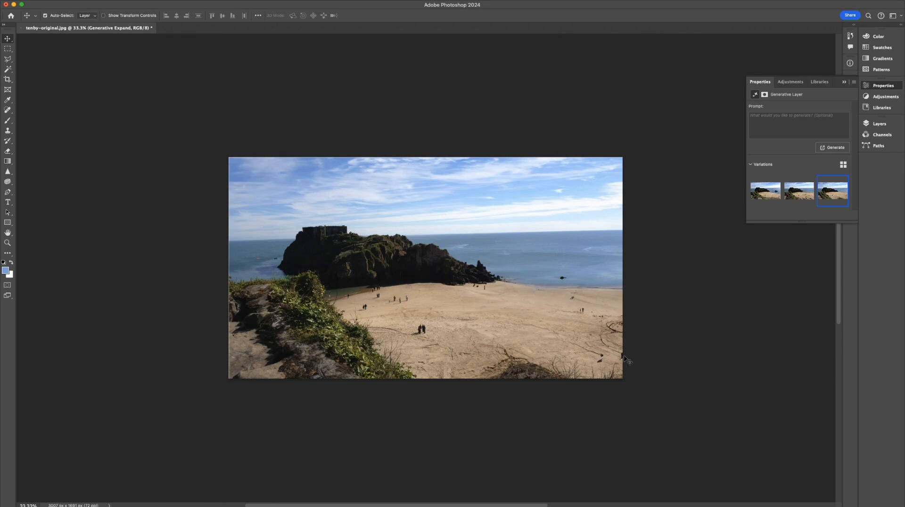
pyautogui.moveTo(42, 146)
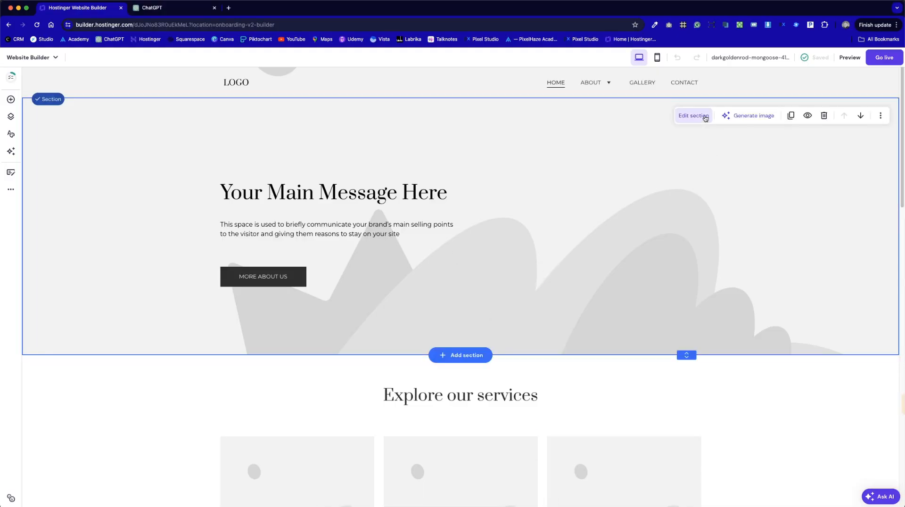
# Step: Upload both Tenby JPGs to the library and select tenby-original as the hero background
pyautogui.click(693, 115)
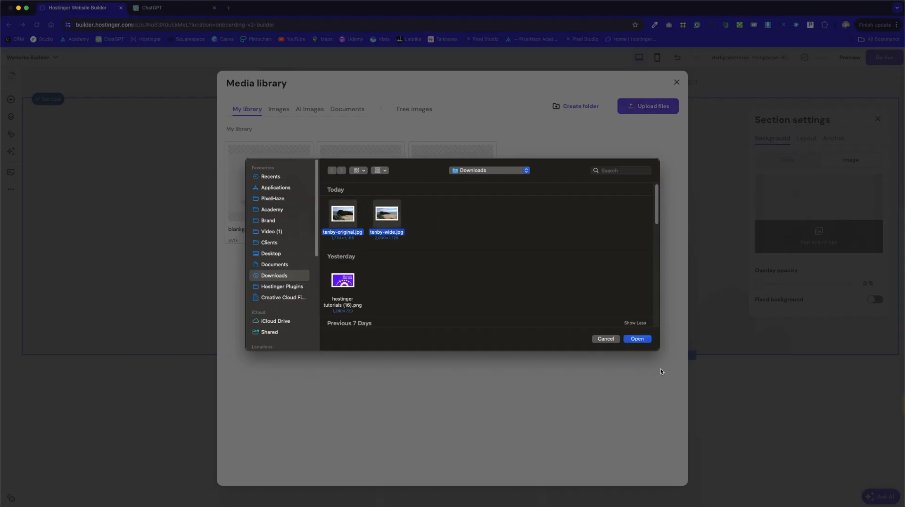
pyautogui.click(636, 338)
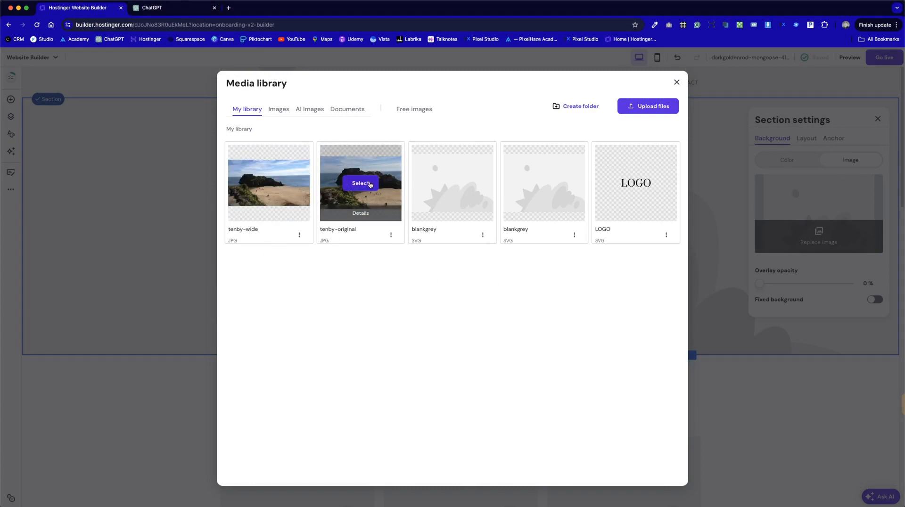
pyautogui.click(359, 183)
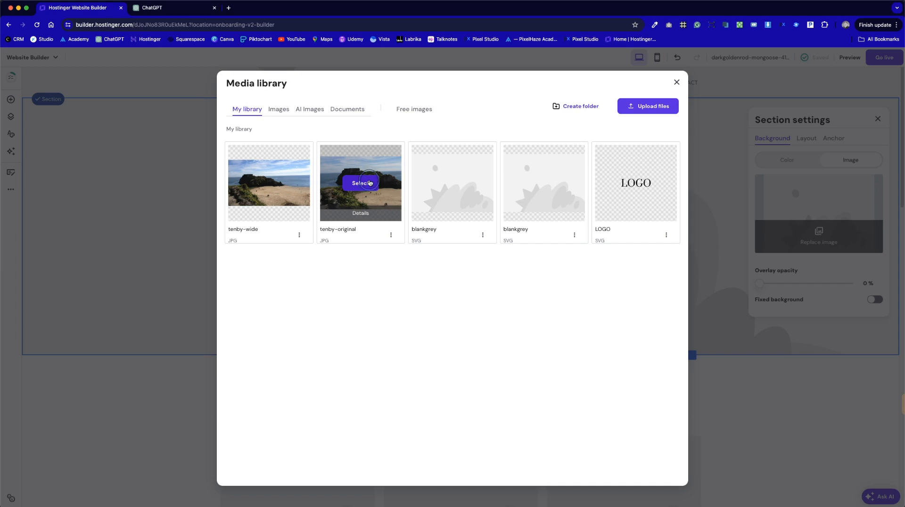
pyautogui.click(361, 183)
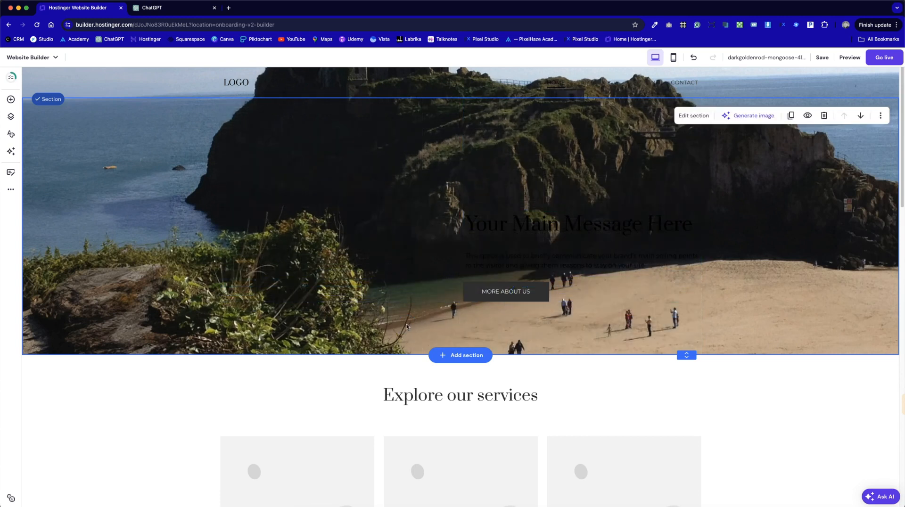
pyautogui.moveTo(728, 249)
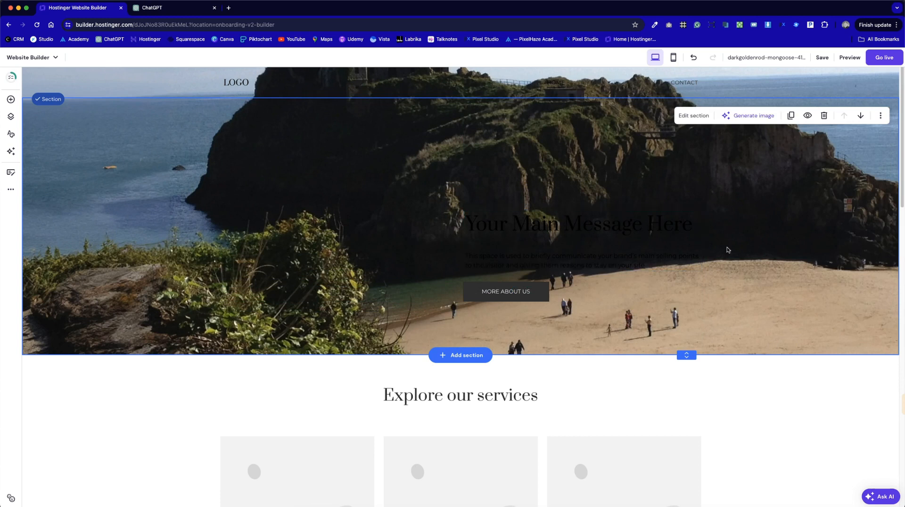
# Step: Swap the hero background to tenby-wide and drag the section height taller
pyautogui.click(579, 223)
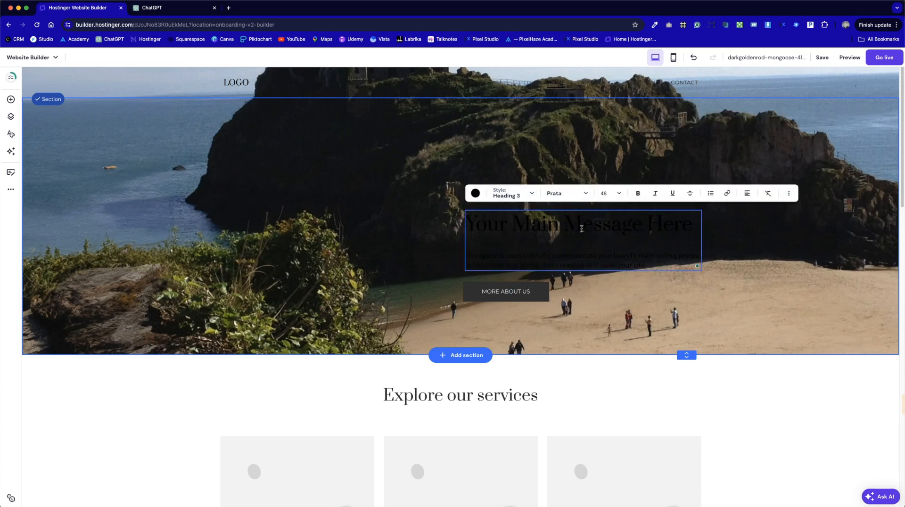
pyautogui.click(475, 193)
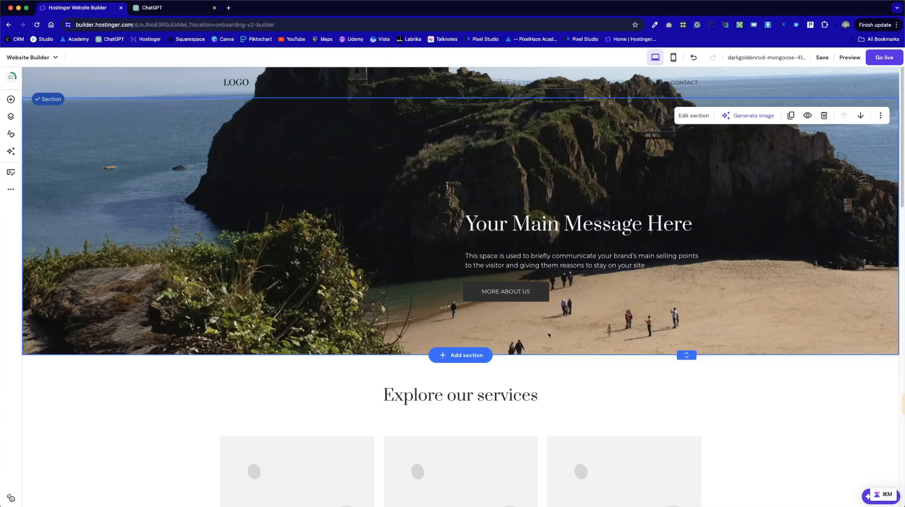
pyautogui.moveTo(535, 344)
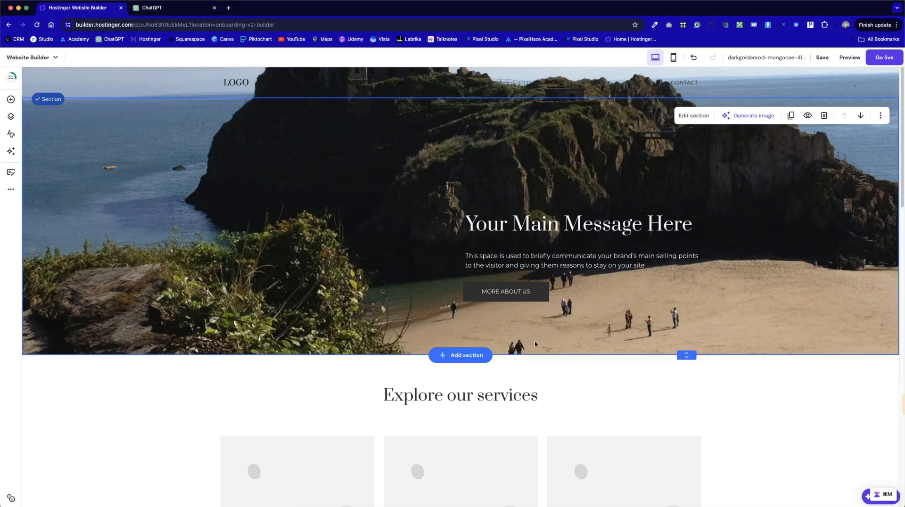
pyautogui.moveTo(426, 277)
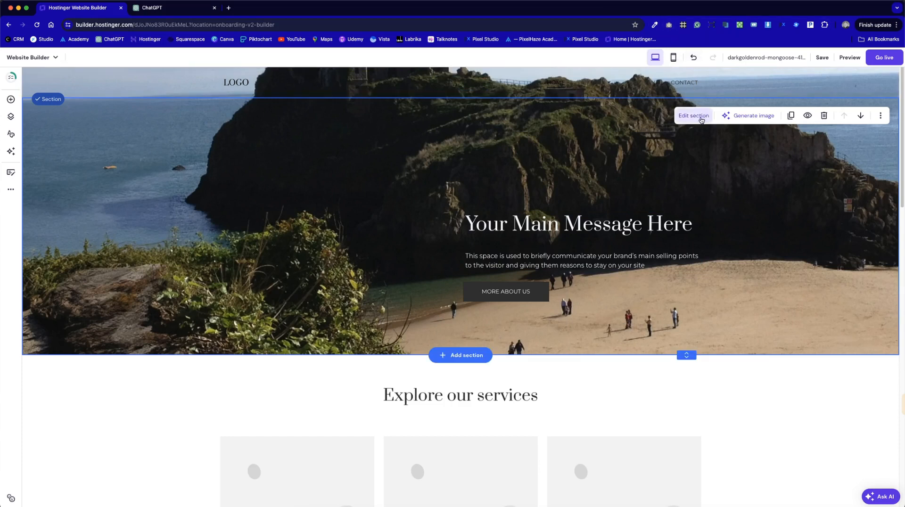
pyautogui.click(693, 115)
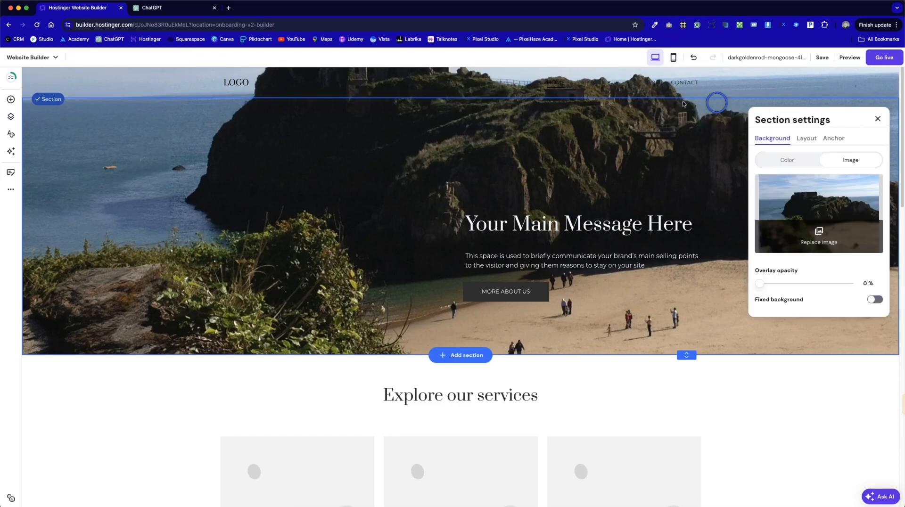
pyautogui.click(818, 236)
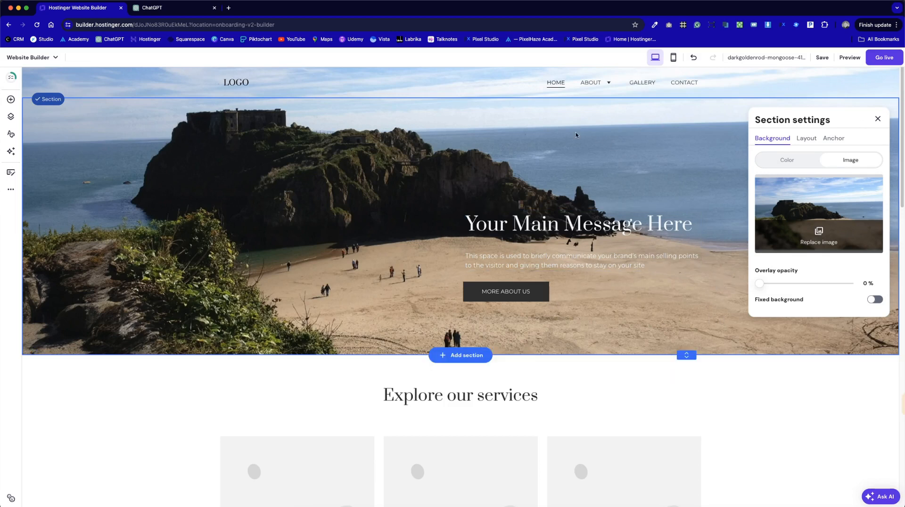
pyautogui.moveTo(708, 345)
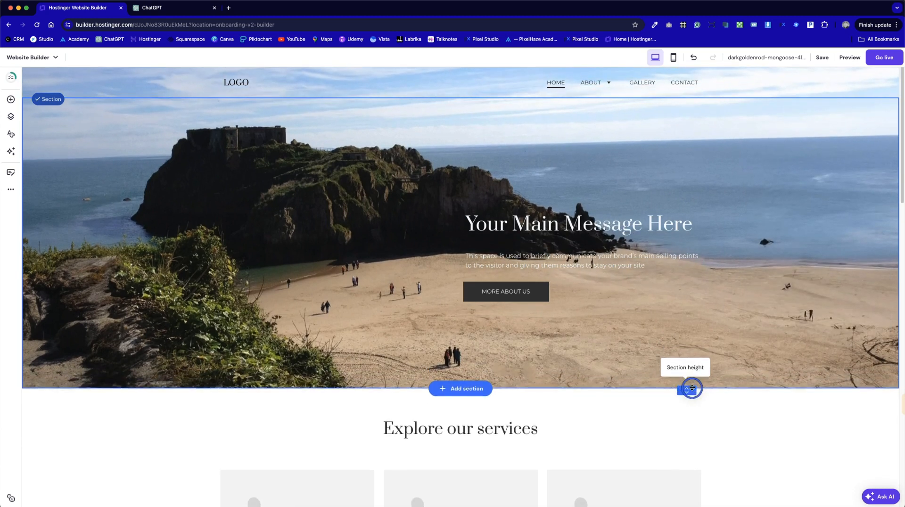
pyautogui.click(691, 389)
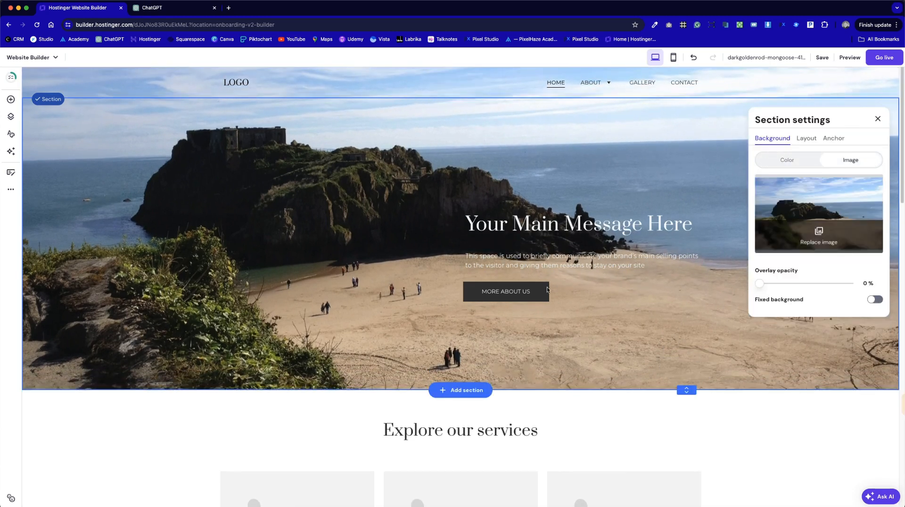
pyautogui.click(506, 291)
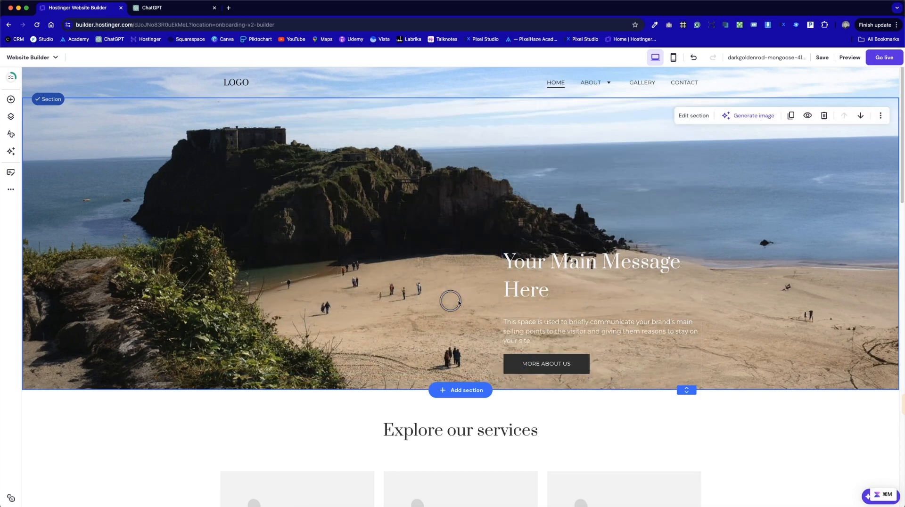
# Step: Give the hero heading a bigger style at font size 48, leaving the paragraph normal
pyautogui.click(546, 364)
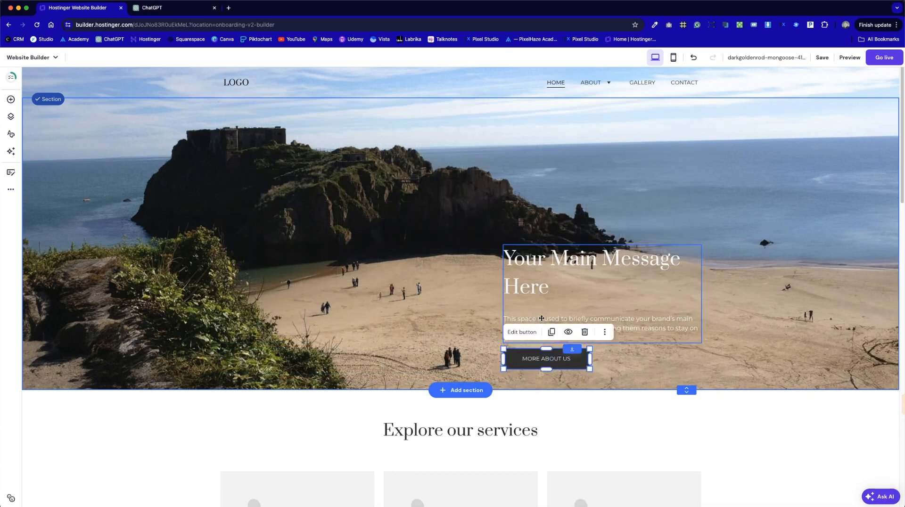
pyautogui.click(598, 323)
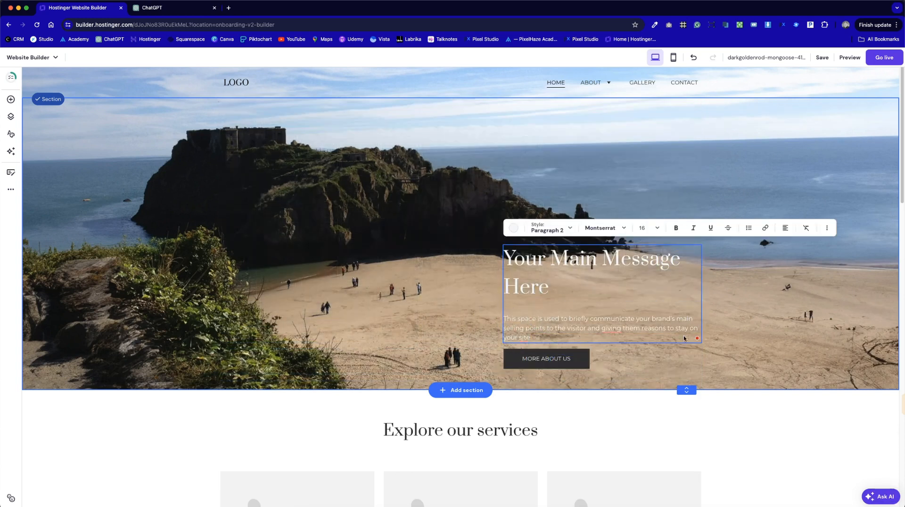
pyautogui.click(549, 228)
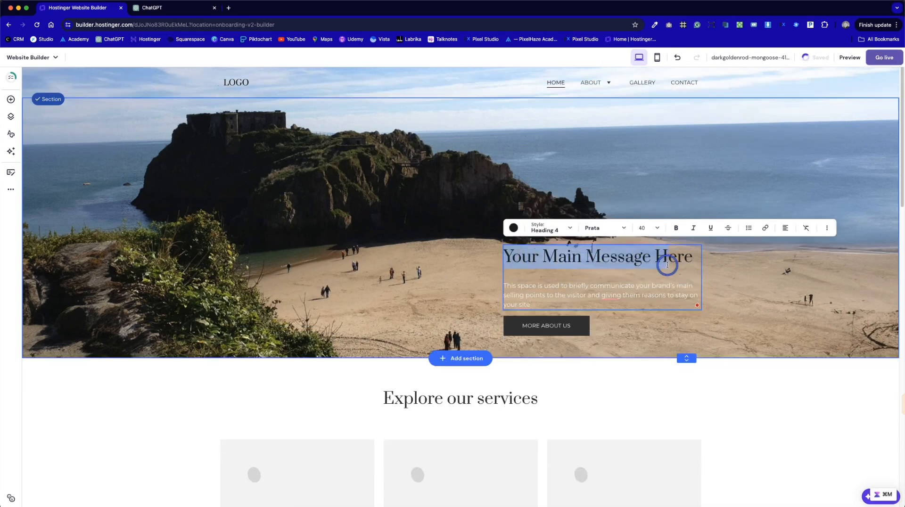
pyautogui.click(513, 227)
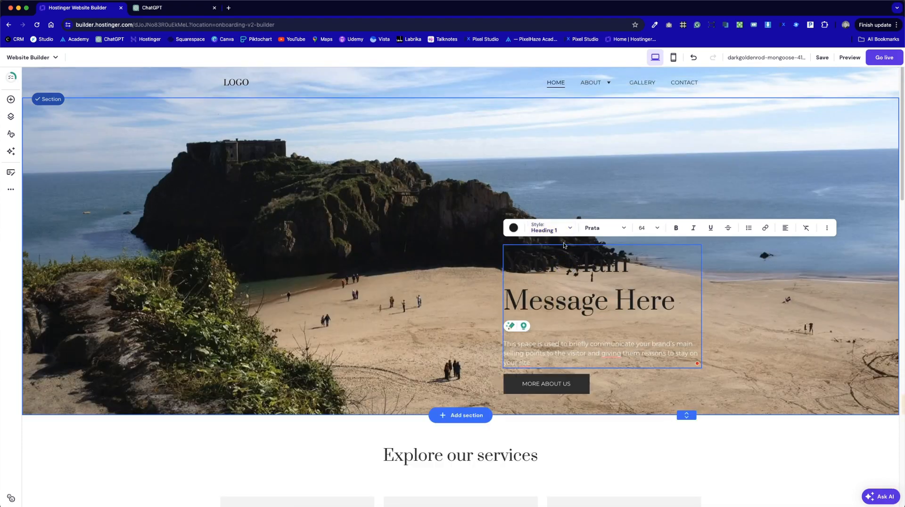
pyautogui.click(648, 227)
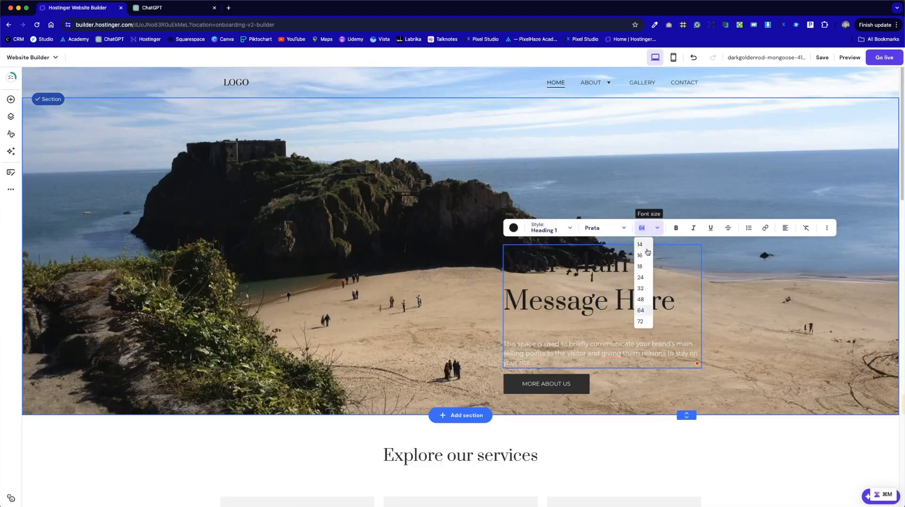
pyautogui.click(640, 288)
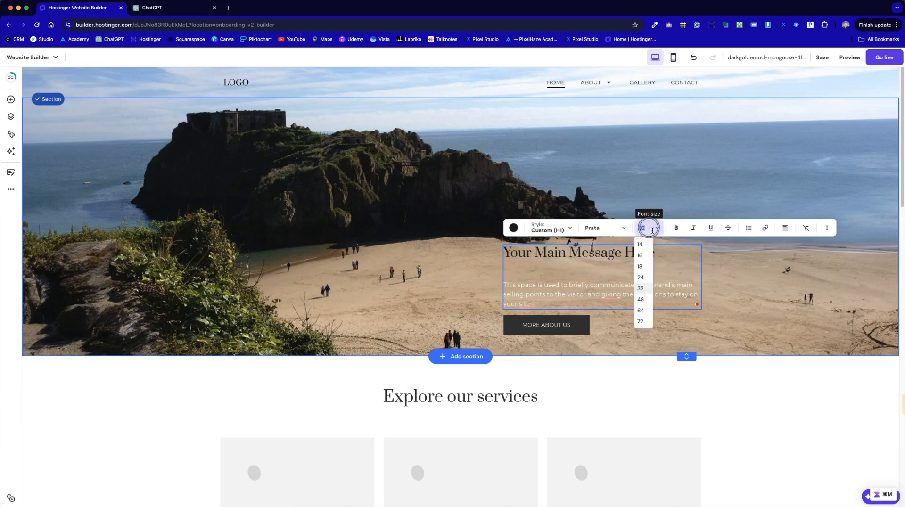
pyautogui.click(640, 300)
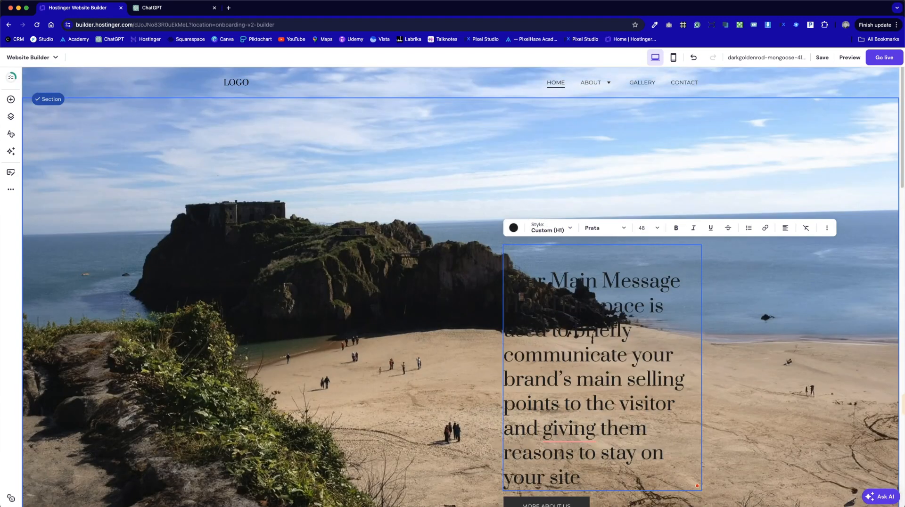
pyautogui.click(551, 228)
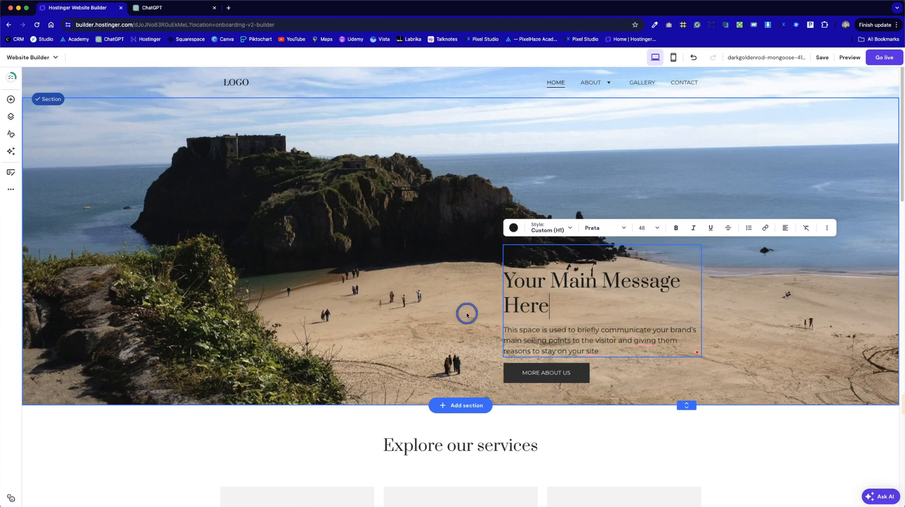
pyautogui.click(545, 379)
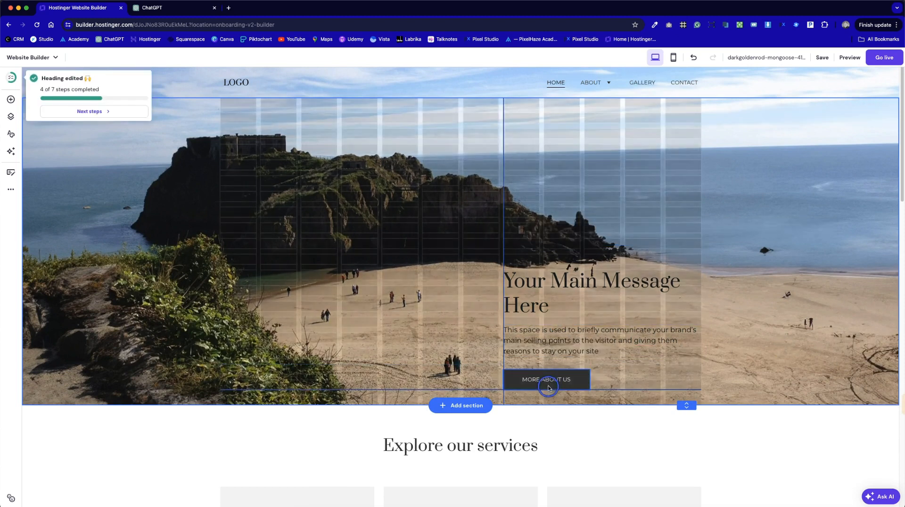
pyautogui.click(546, 387)
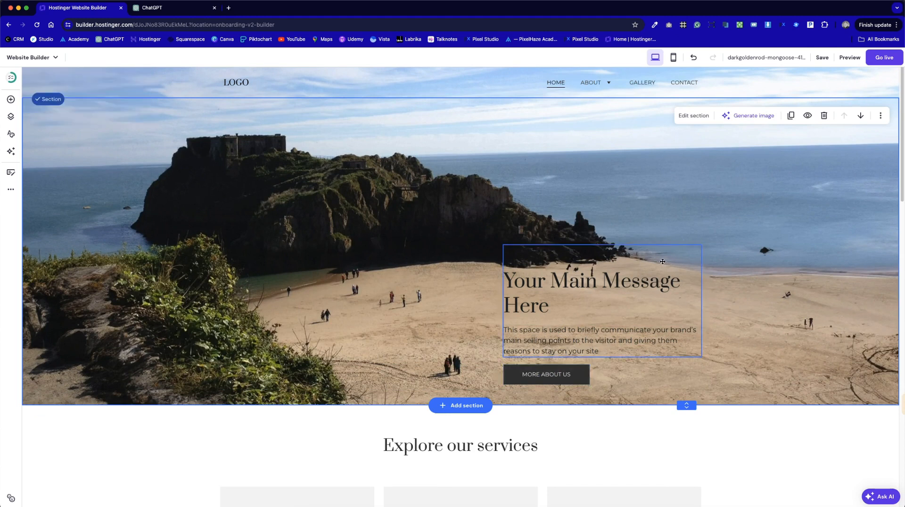
# Step: Ask ChatGPT 'give me a title and sentence' and copy the title Embrace the Beauty of Wales
pyautogui.scroll(-3)
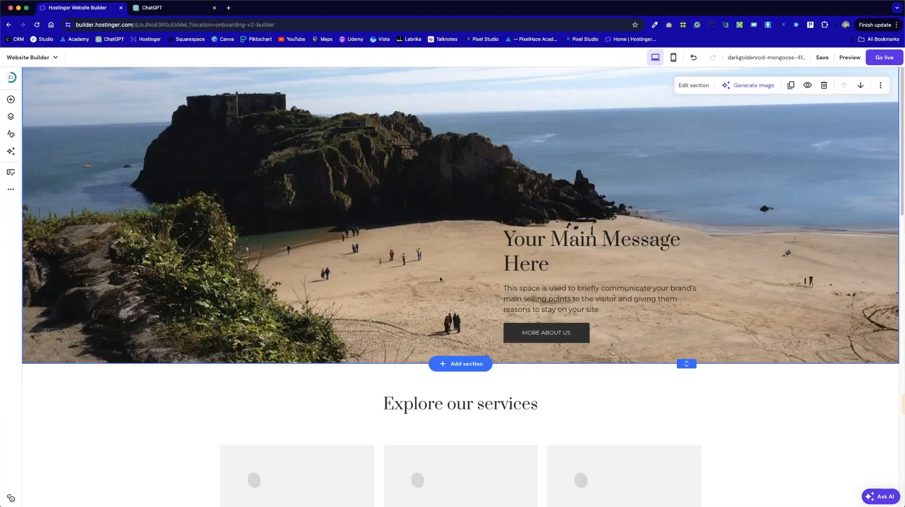
pyautogui.scroll(-3)
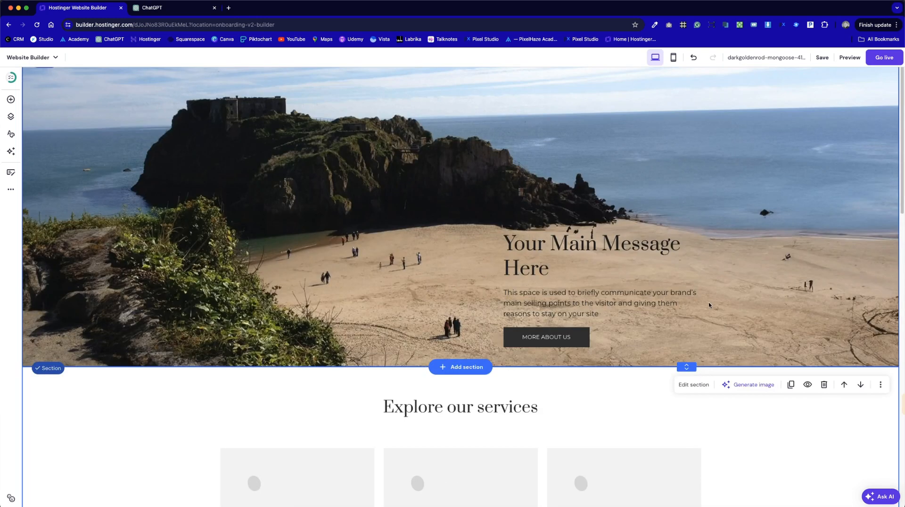
pyautogui.click(151, 8)
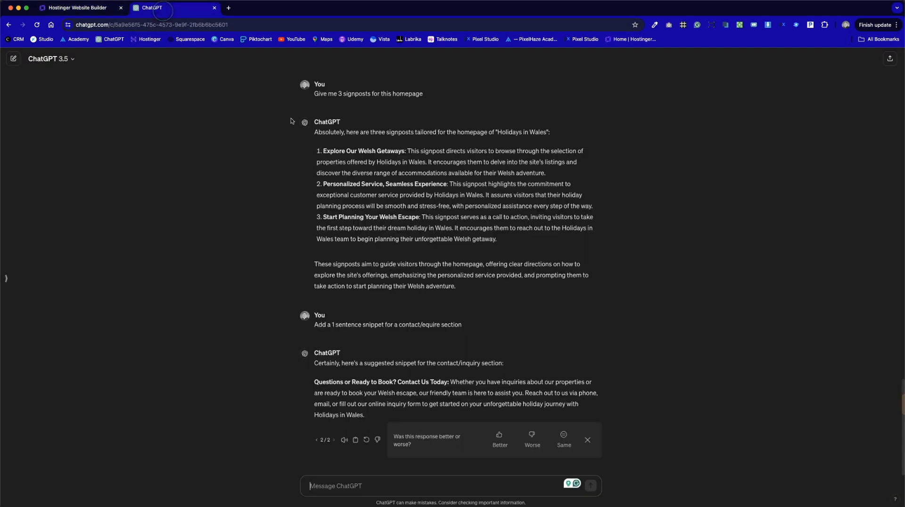
pyautogui.write('give me a title and sentence')
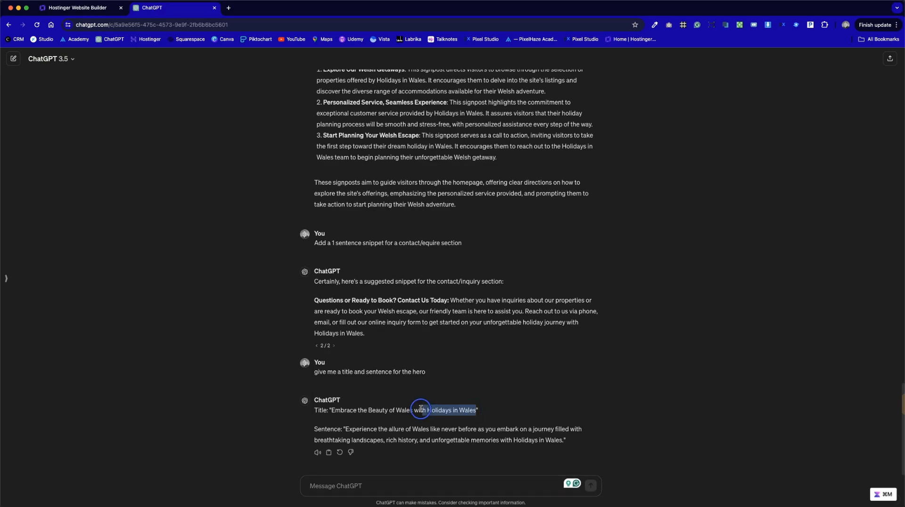
pyautogui.moveTo(421, 410); pyautogui.dragTo(330, 410)
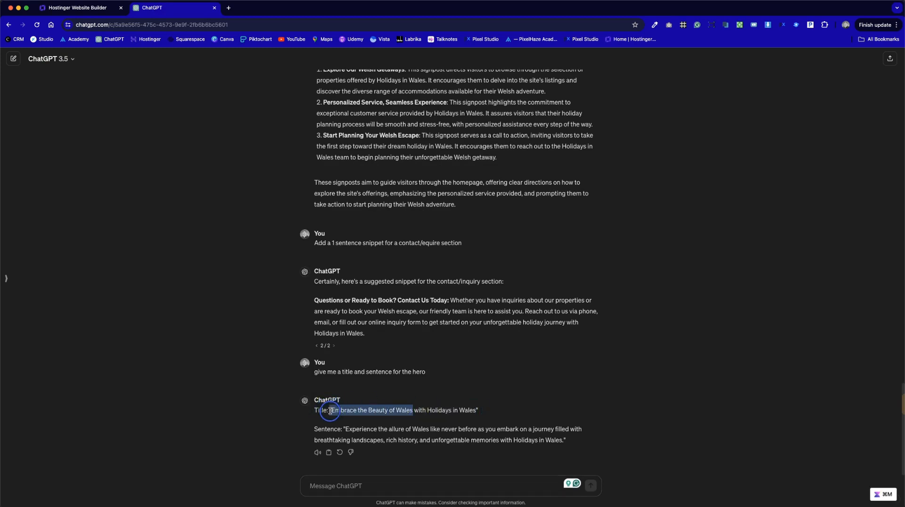
pyautogui.click(78, 8)
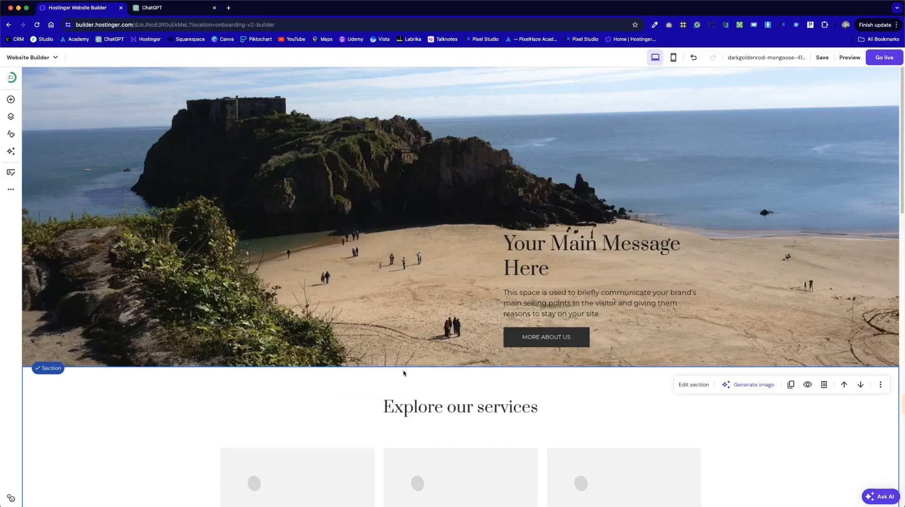
# Step: Paste and trim the heading to The Beauty of Wales, then paste ChatGPT's Wales sentence into the paragraph
pyautogui.click(591, 256)
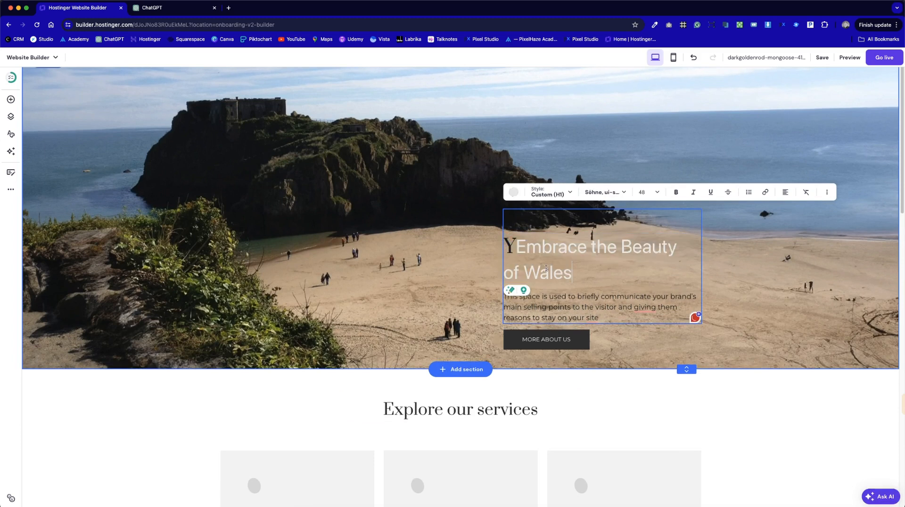
pyautogui.click(602, 192)
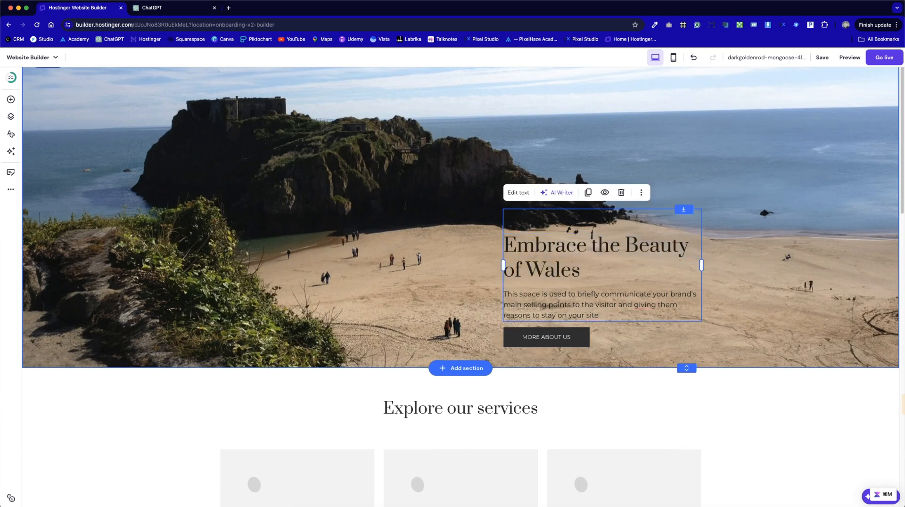
pyautogui.click(151, 8)
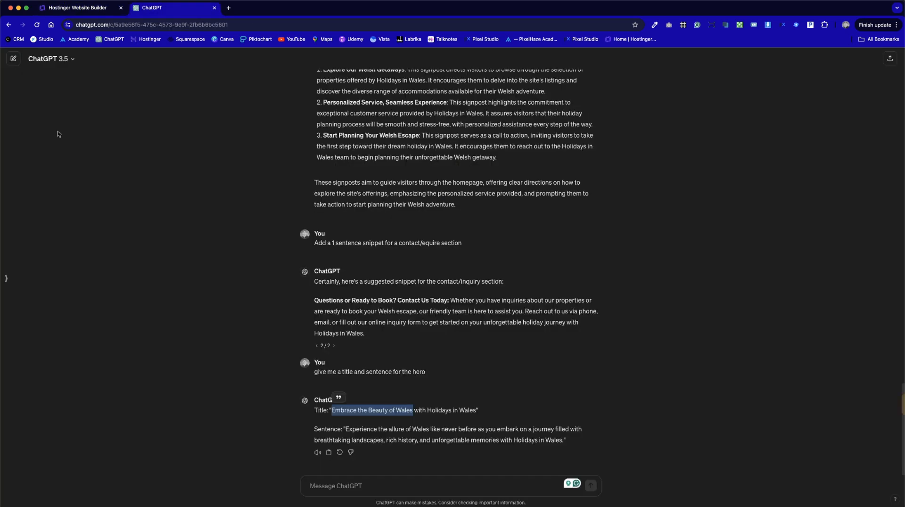
pyautogui.click(81, 7)
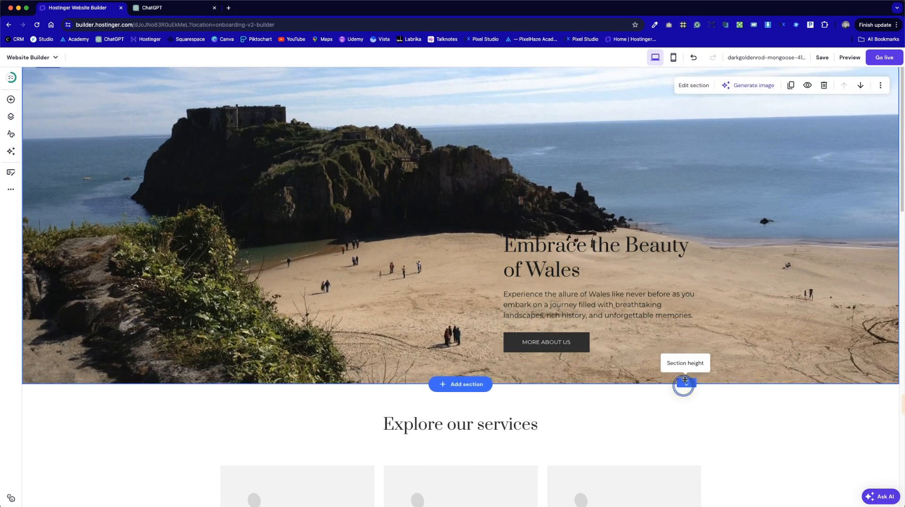
pyautogui.click(598, 256)
pyautogui.write('T')
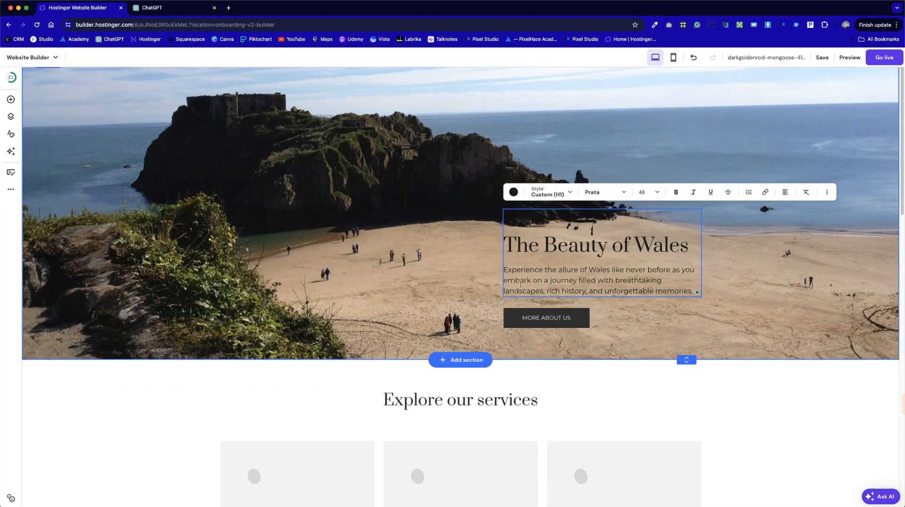
pyautogui.click(545, 318)
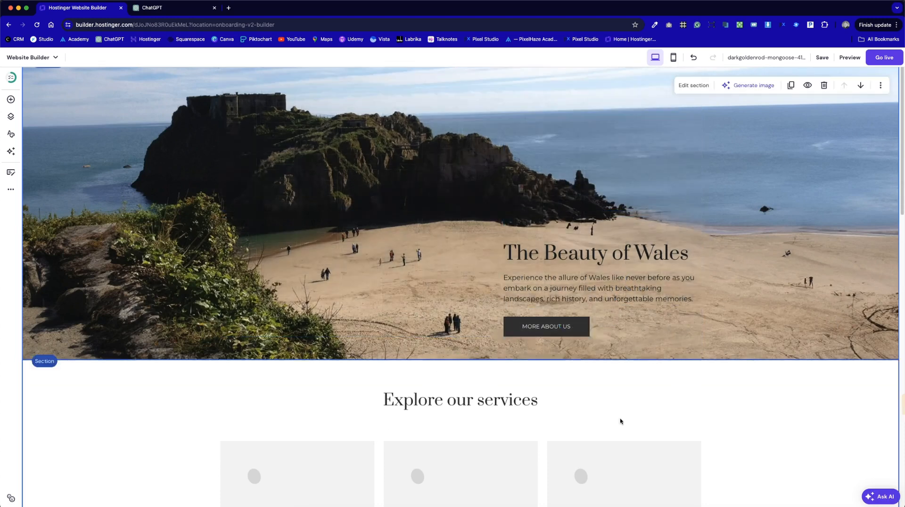
# Step: Copy ChatGPT's Explore Our Welsh Getaways signpost text and return to the services section
pyautogui.scroll(-3)
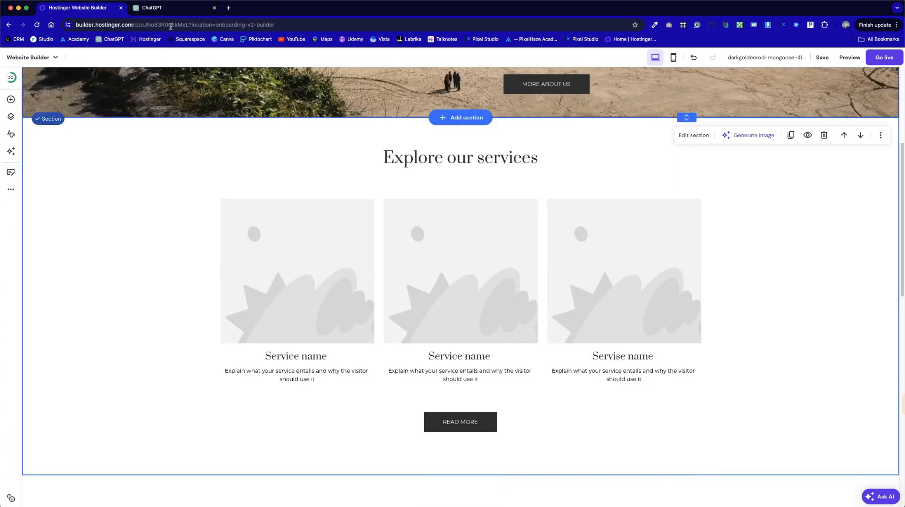
pyautogui.click(153, 7)
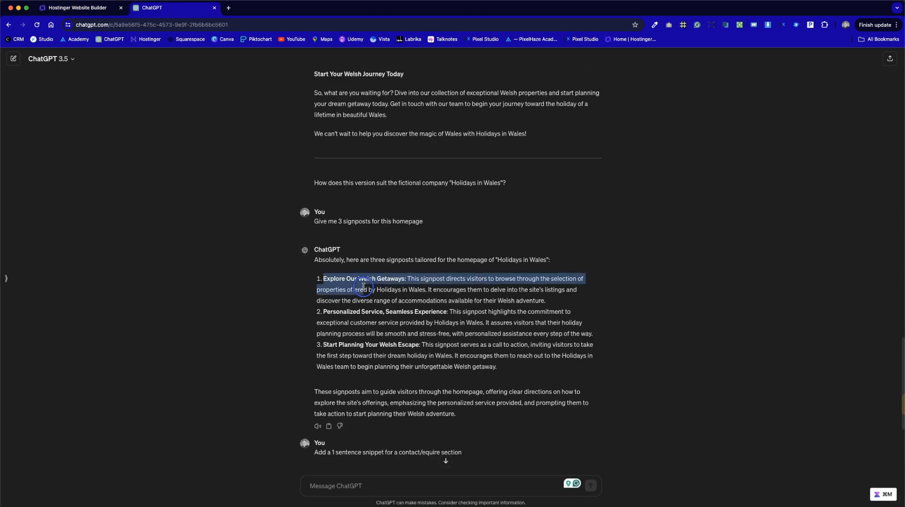
pyautogui.click(76, 8)
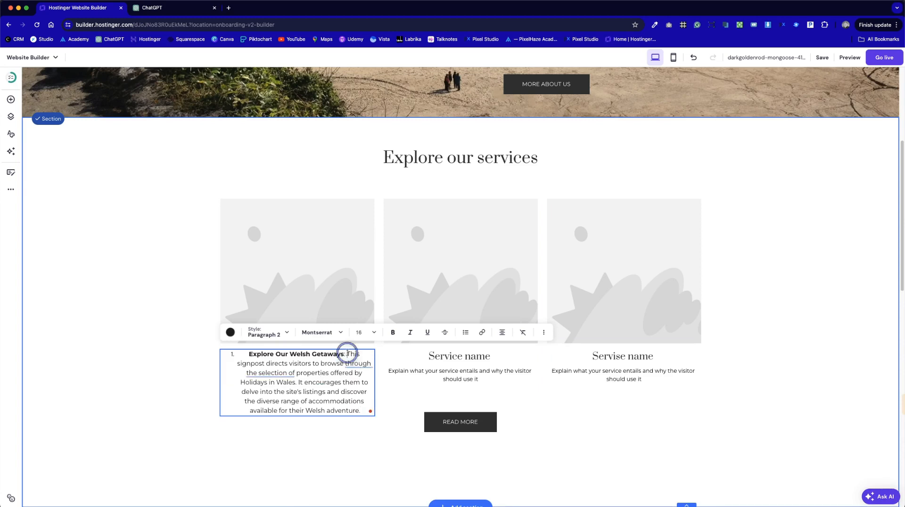
# Step: Give the first card the signpost text with 'Explore Our Welsh Getaways' as a heading
pyautogui.click(543, 333)
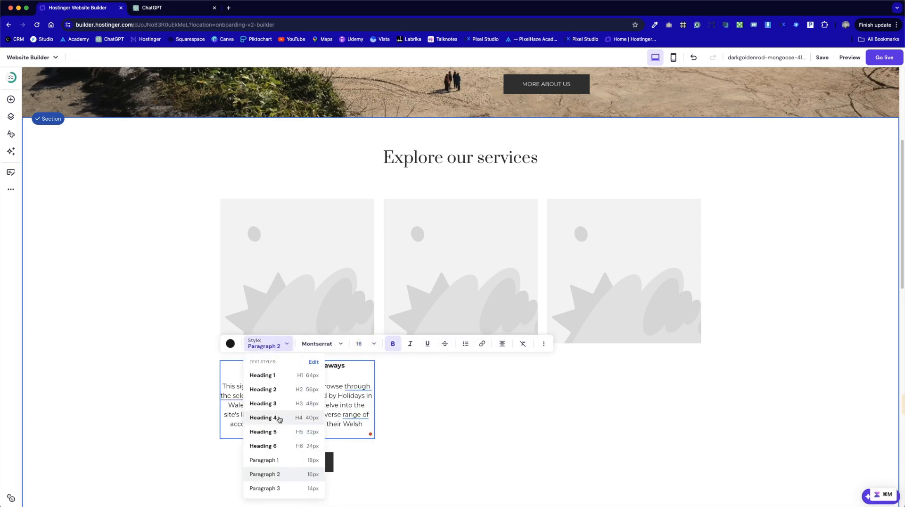
pyautogui.click(263, 432)
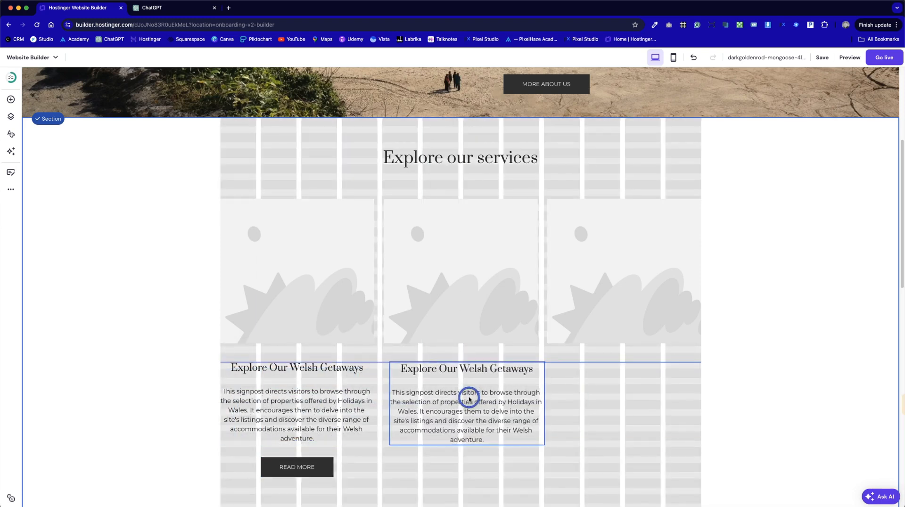
# Step: Copy the same heading and description into the second and third cards
pyautogui.click(465, 411)
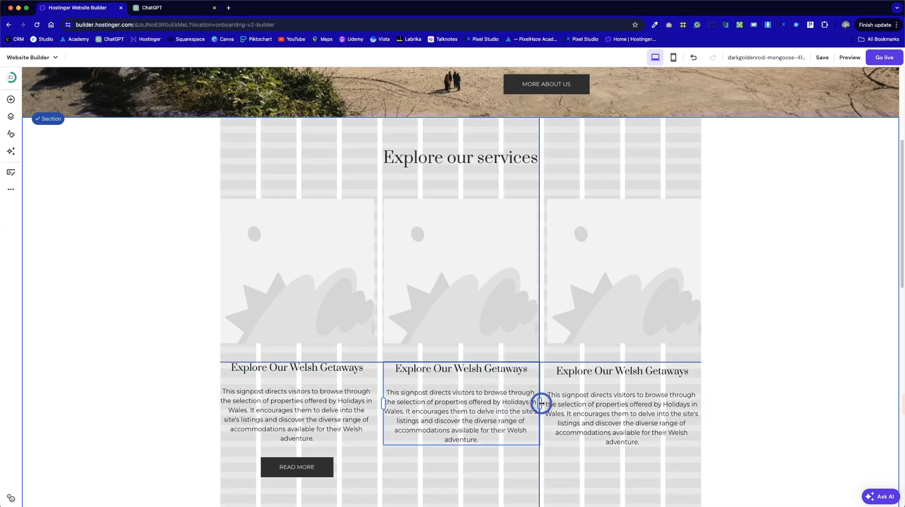
pyautogui.click(297, 403)
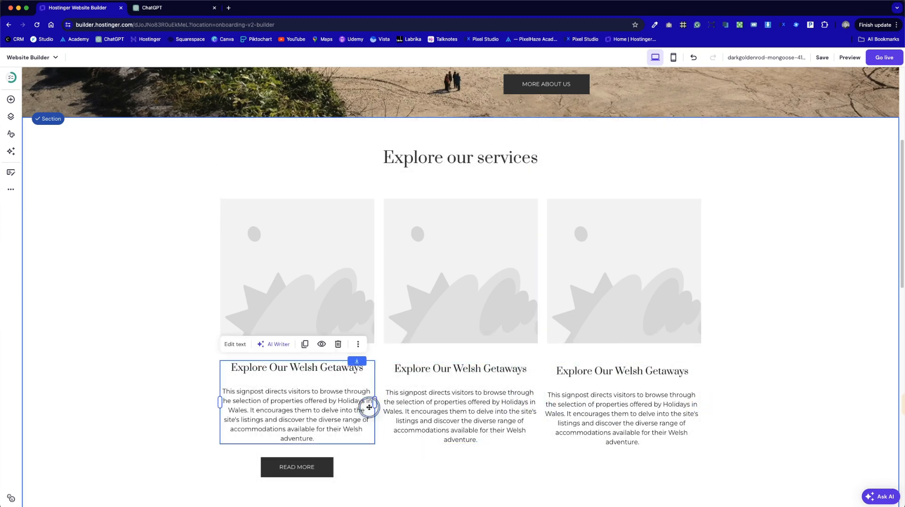
pyautogui.click(296, 467)
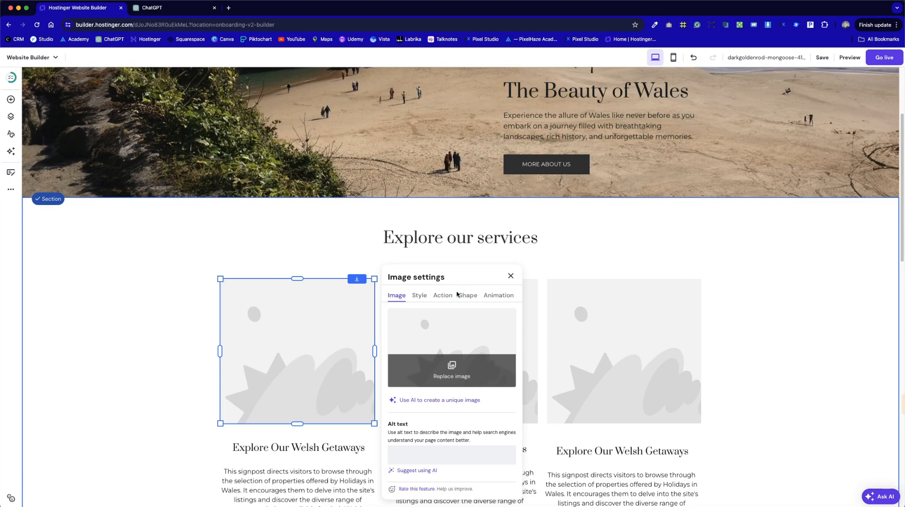
# Step: Replace the first card image with a free 'Wales' green valley photo cropped to a circle
pyautogui.click(451, 372)
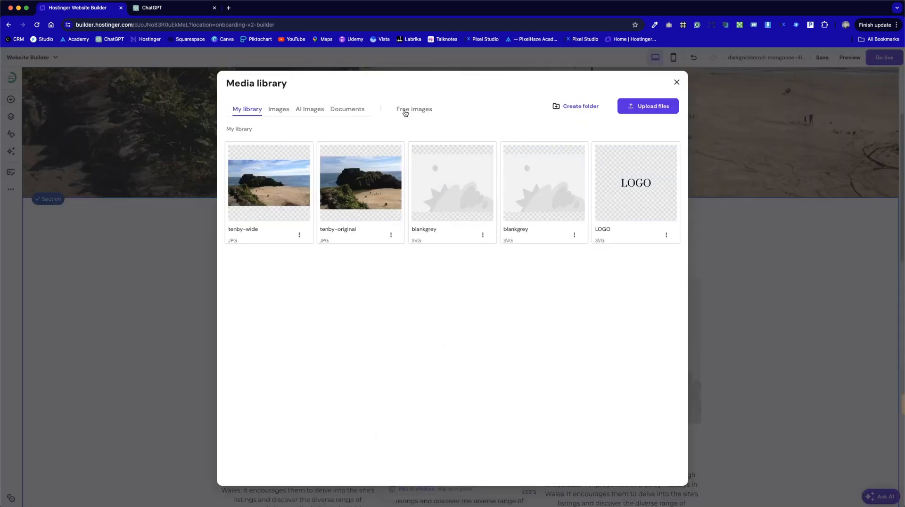
pyautogui.click(414, 109)
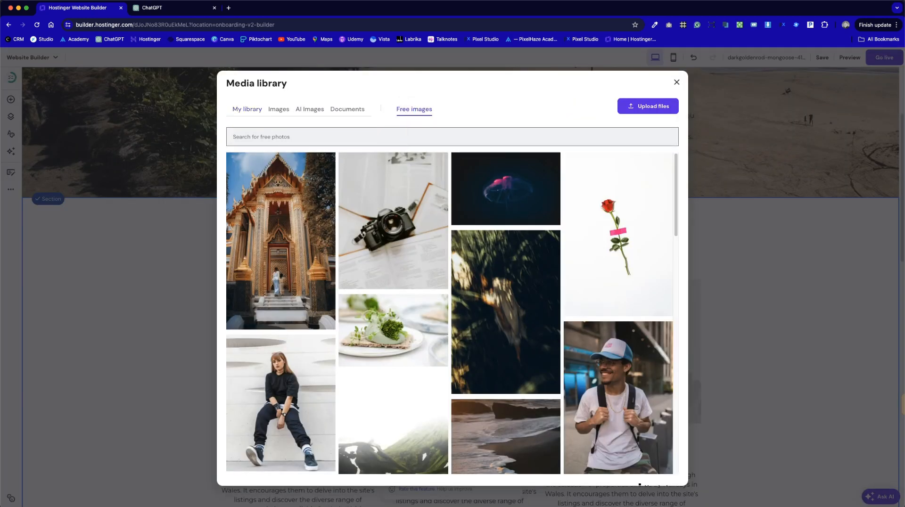
pyautogui.write('Wales')
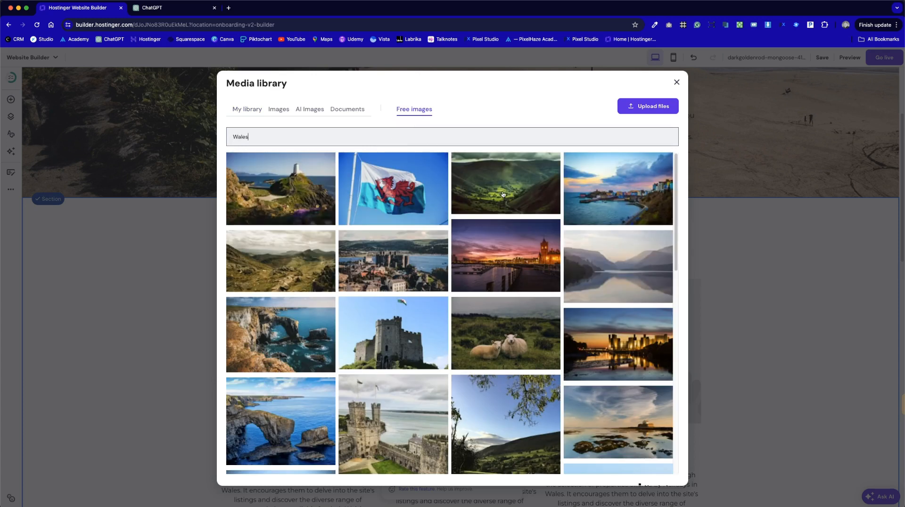
pyautogui.click(504, 182)
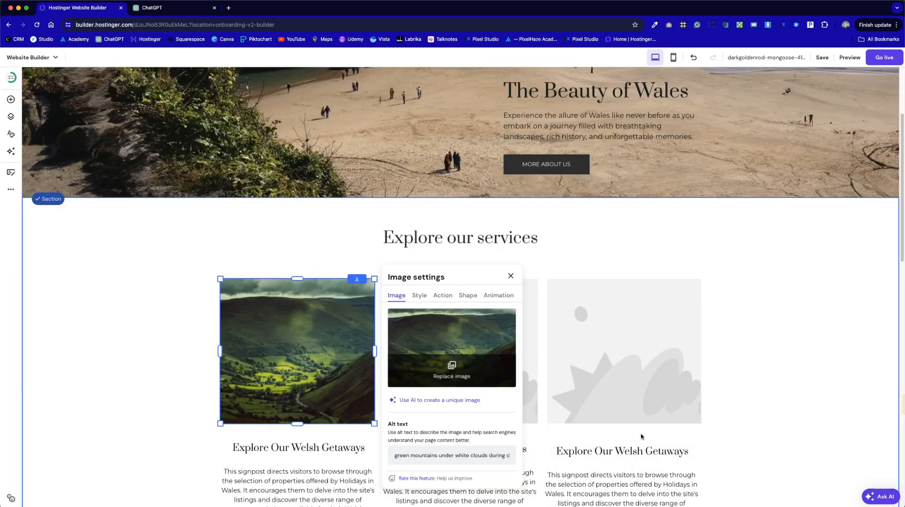
pyautogui.moveTo(426, 346)
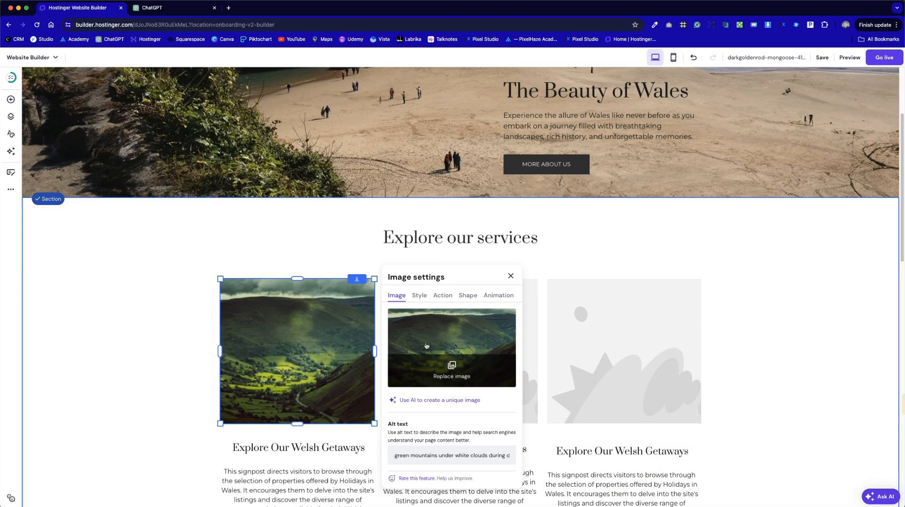
pyautogui.moveTo(508, 322)
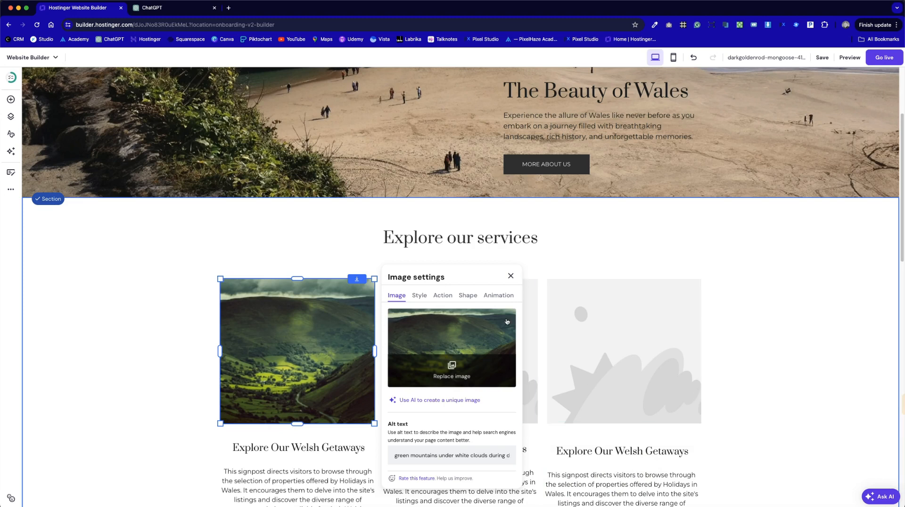
pyautogui.click(467, 295)
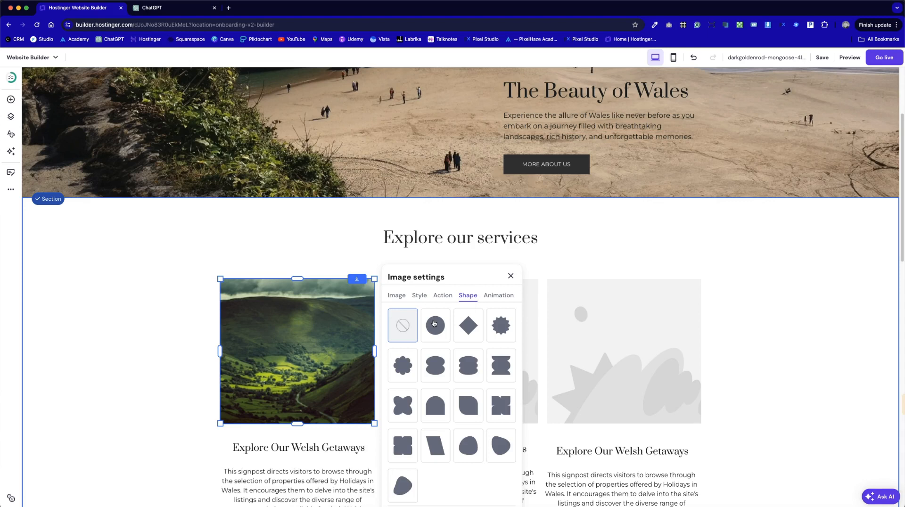
pyautogui.click(435, 325)
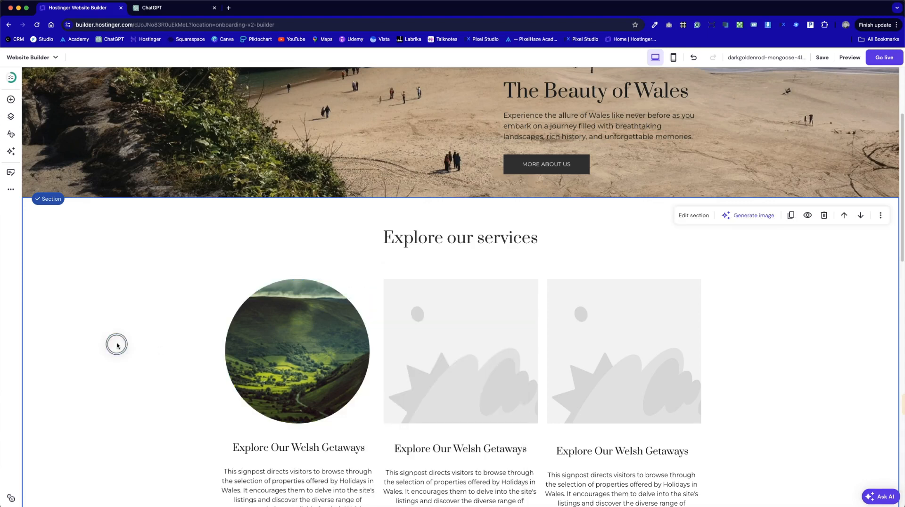
# Step: Replace the second card image with the Welsh castle town free photo
pyautogui.click(460, 345)
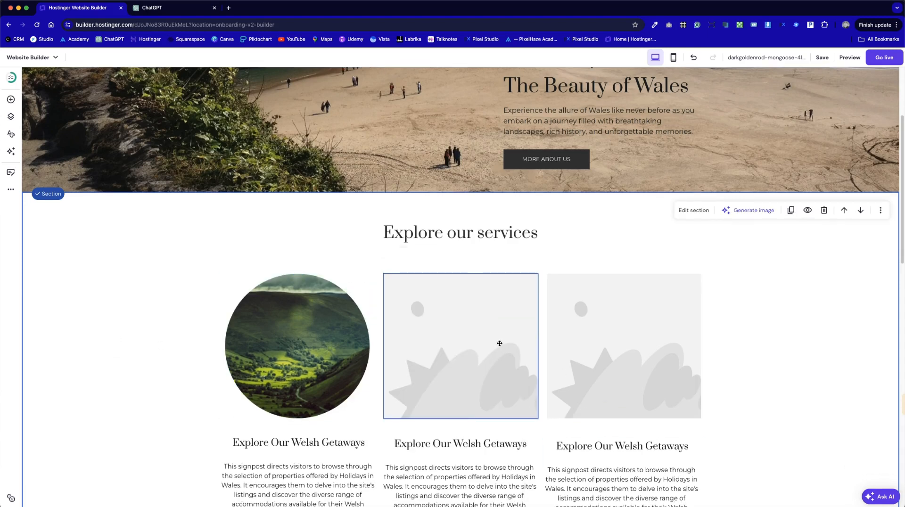
pyautogui.click(460, 346)
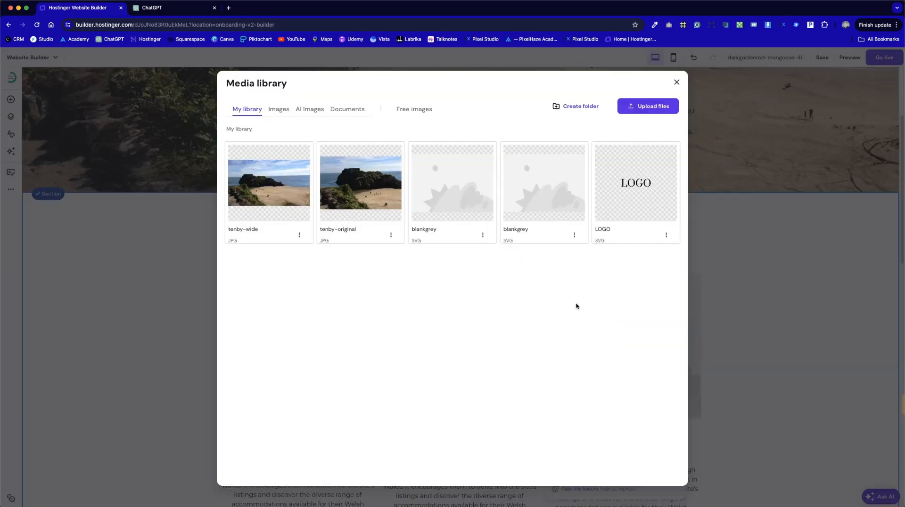
pyautogui.click(414, 110)
pyautogui.write('wales')
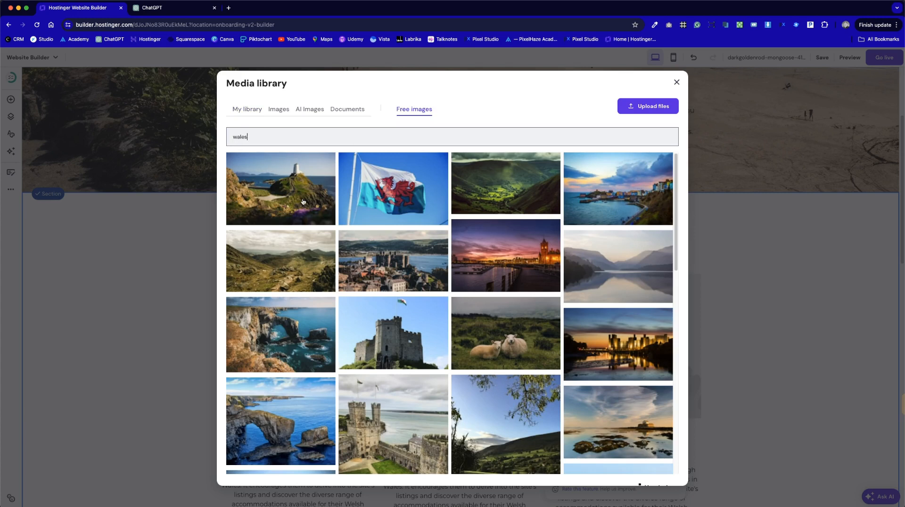
pyautogui.click(392, 333)
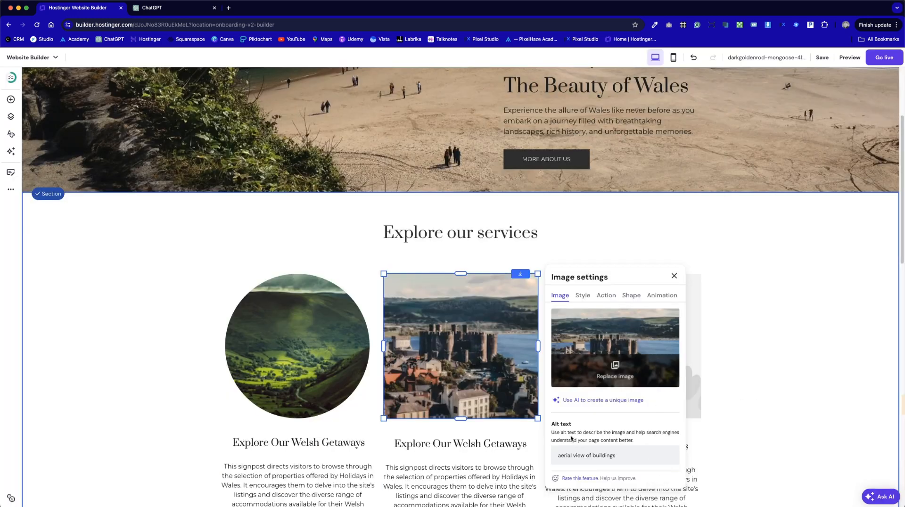
# Step: Search free images for 'wales' and bring up the sheep photo for the third card
pyautogui.click(673, 276)
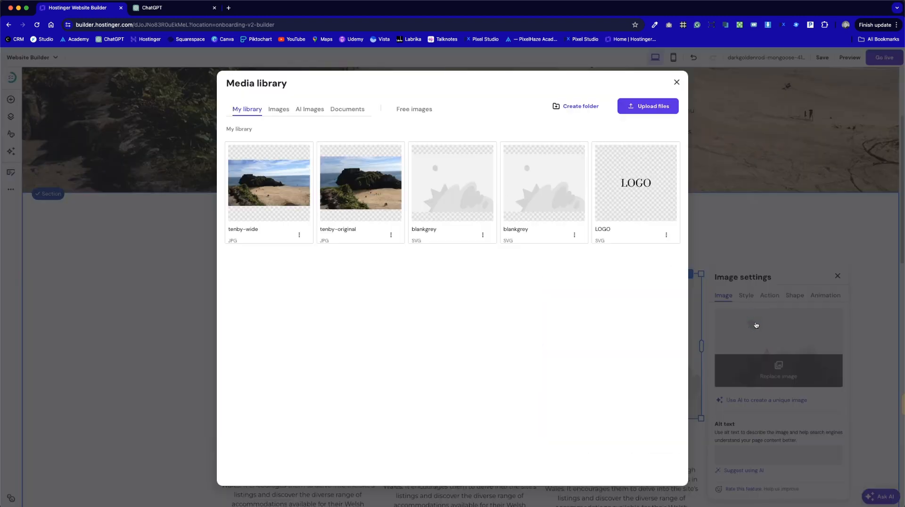
pyautogui.click(414, 109)
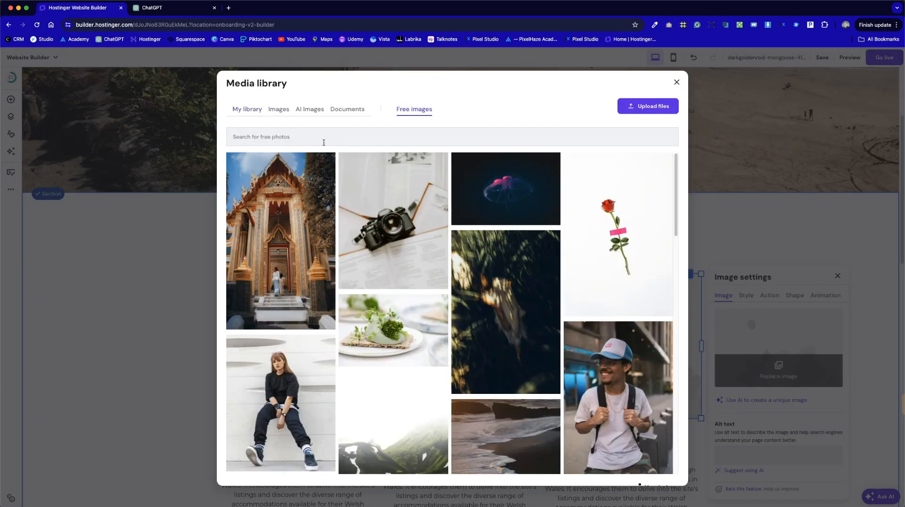
pyautogui.write('wales')
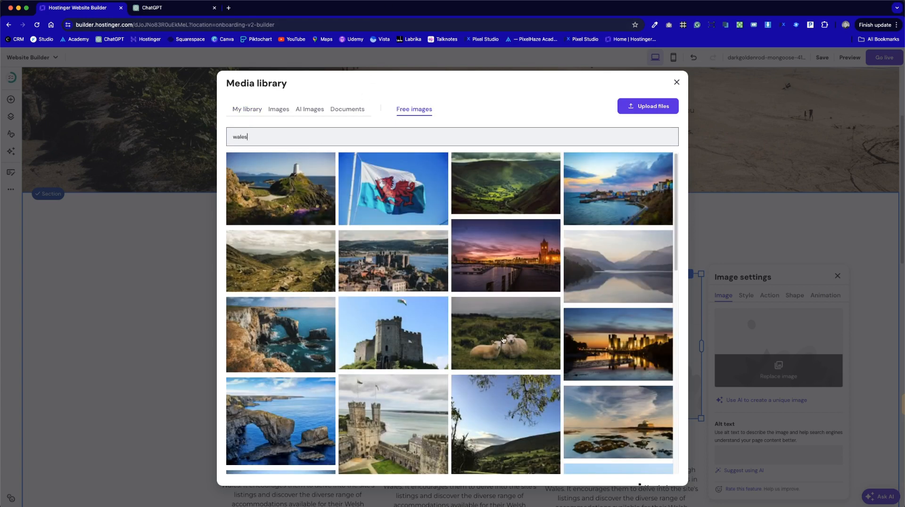
pyautogui.click(503, 333)
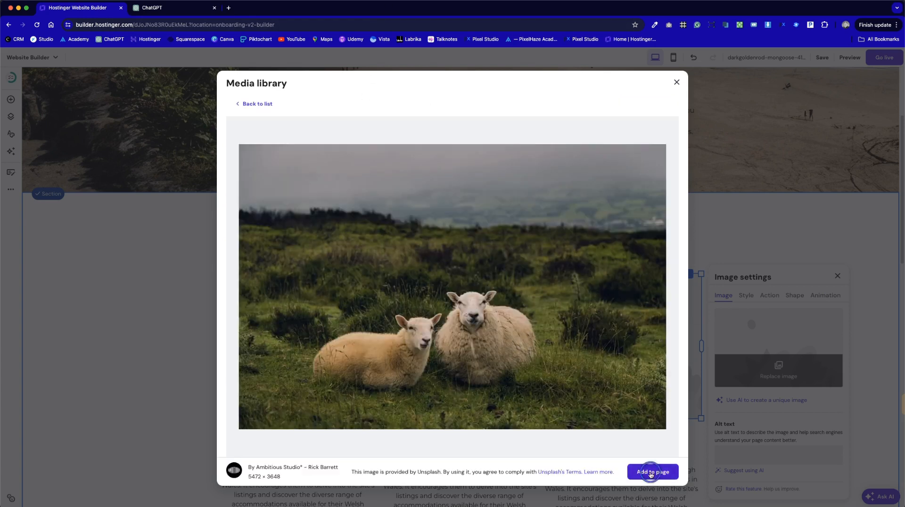
# Step: Add the sheep photo to the third card as a circle and save the site
pyautogui.click(651, 471)
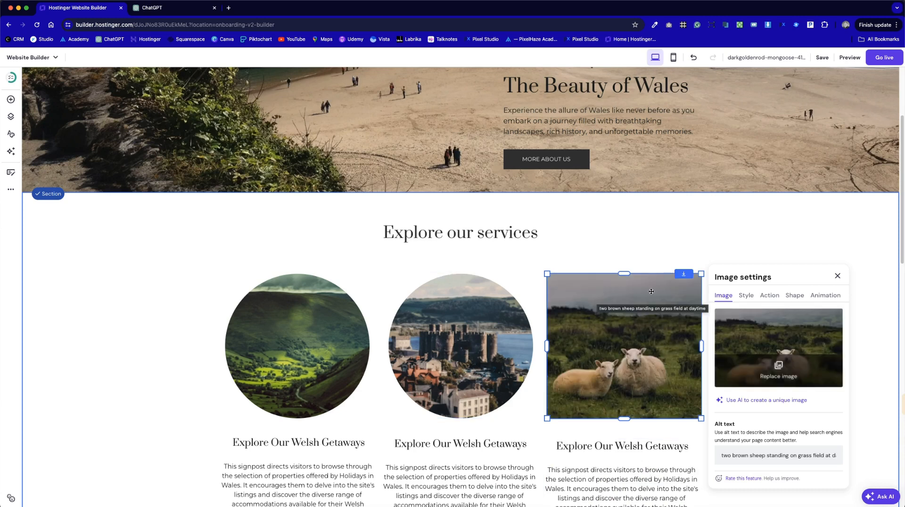
pyautogui.moveTo(758, 307)
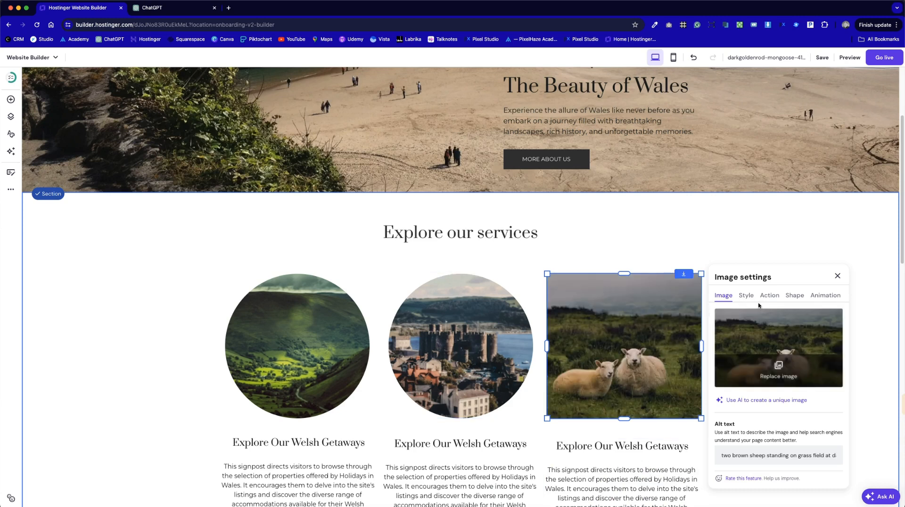
pyautogui.click(794, 295)
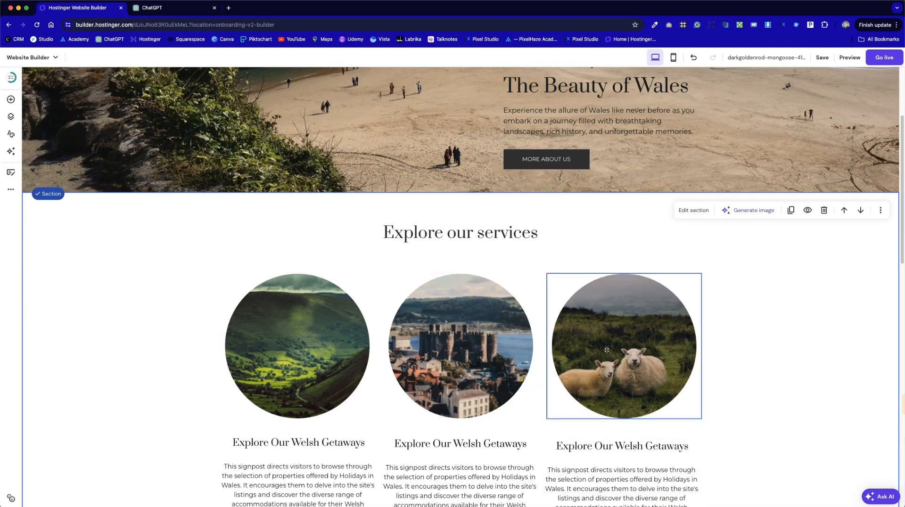
pyautogui.moveTo(634, 344)
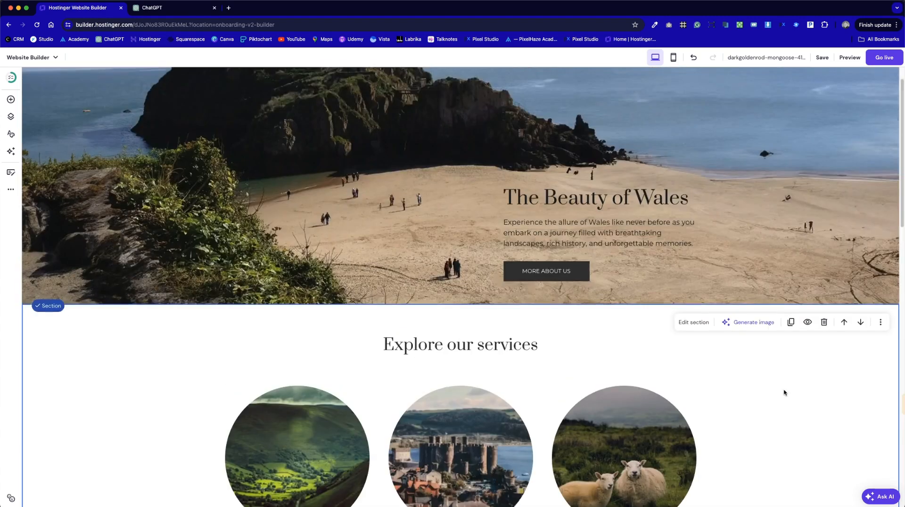
pyautogui.scroll(-3)
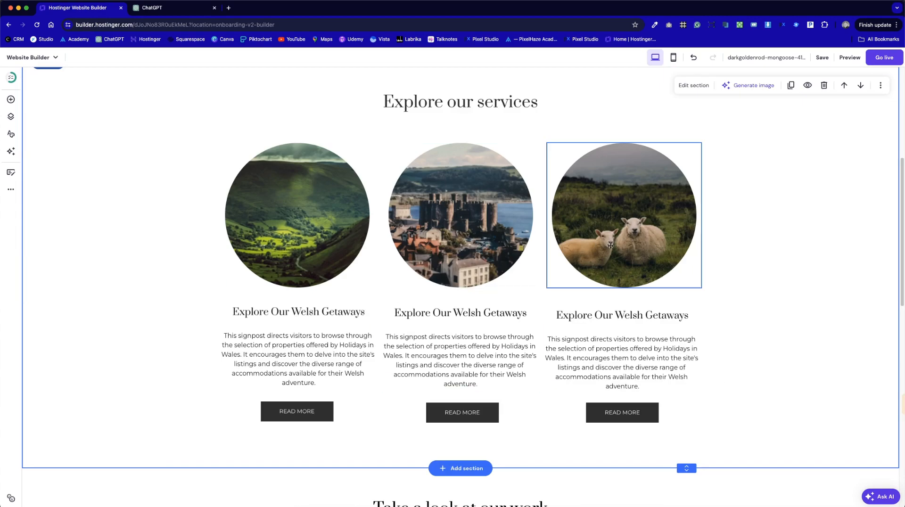
pyautogui.click(297, 215)
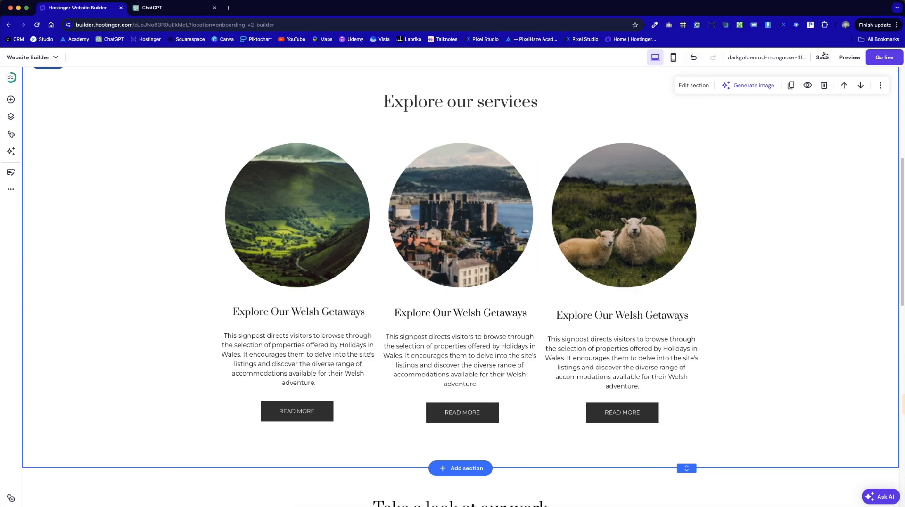
pyautogui.click(823, 58)
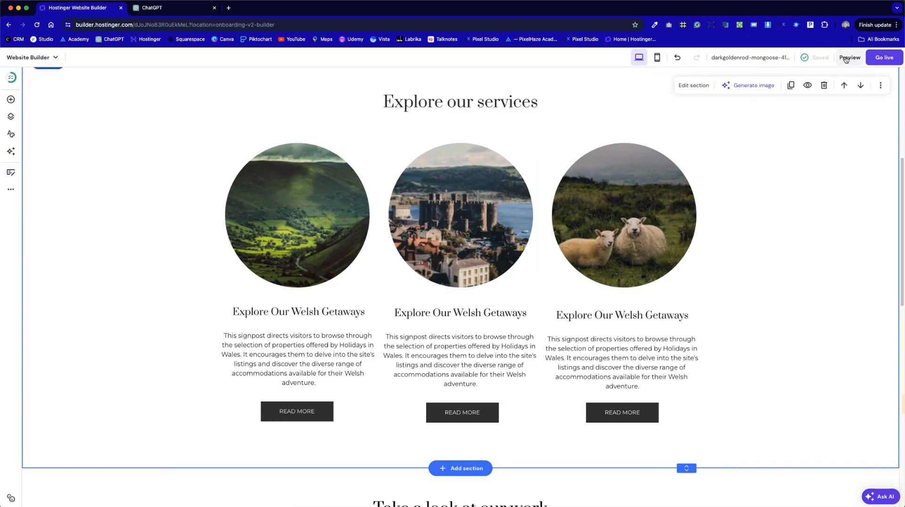
pyautogui.click(849, 57)
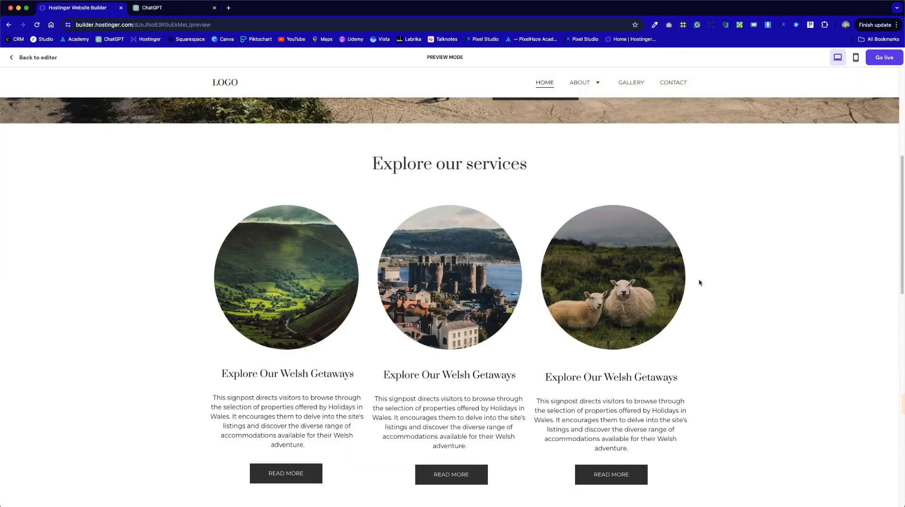
pyautogui.moveTo(774, 368)
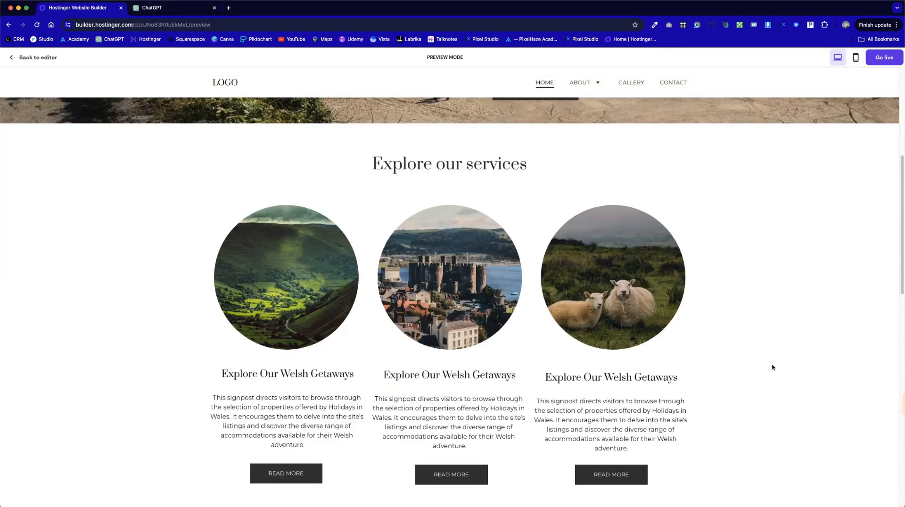
pyautogui.scroll(-3)
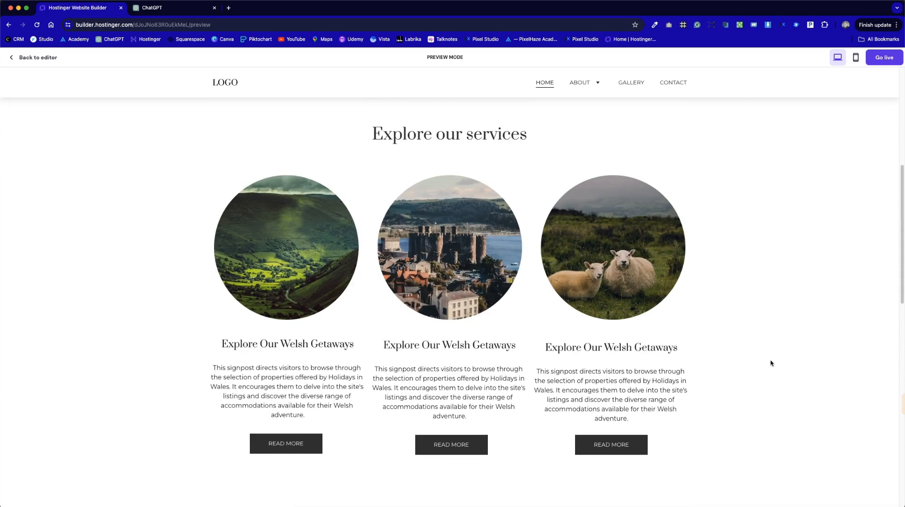
pyautogui.scroll(-3)
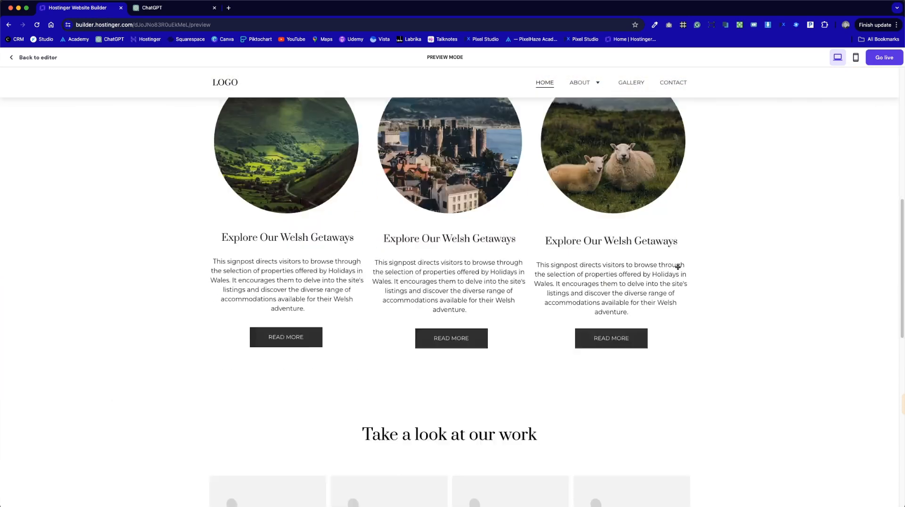
pyautogui.click(32, 58)
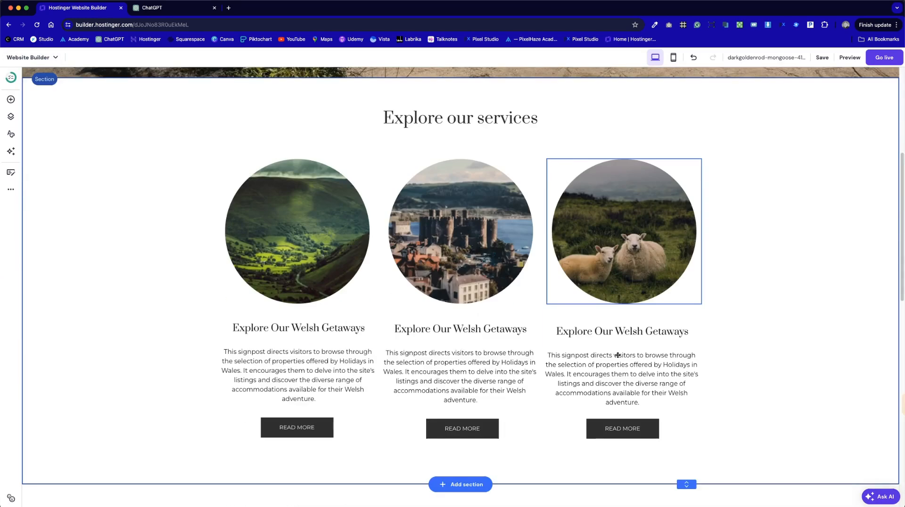
# Step: Shrink the sheep and valley photo circles and centre them using the guides
pyautogui.click(297, 231)
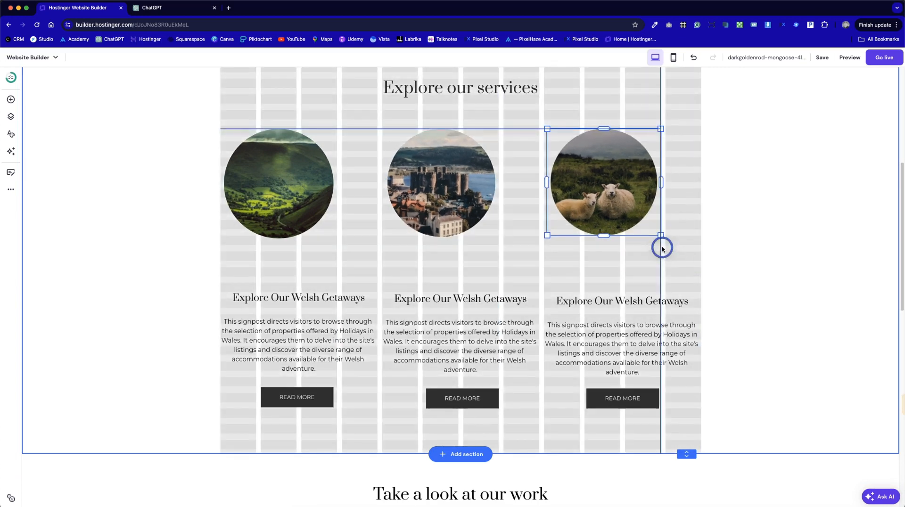
pyautogui.moveTo(661, 248); pyautogui.dragTo(621, 225)
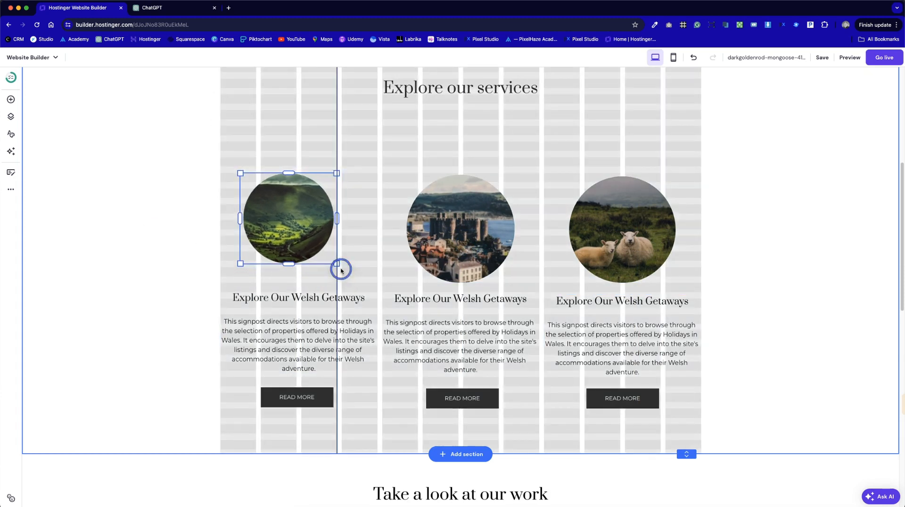
pyautogui.click(451, 219)
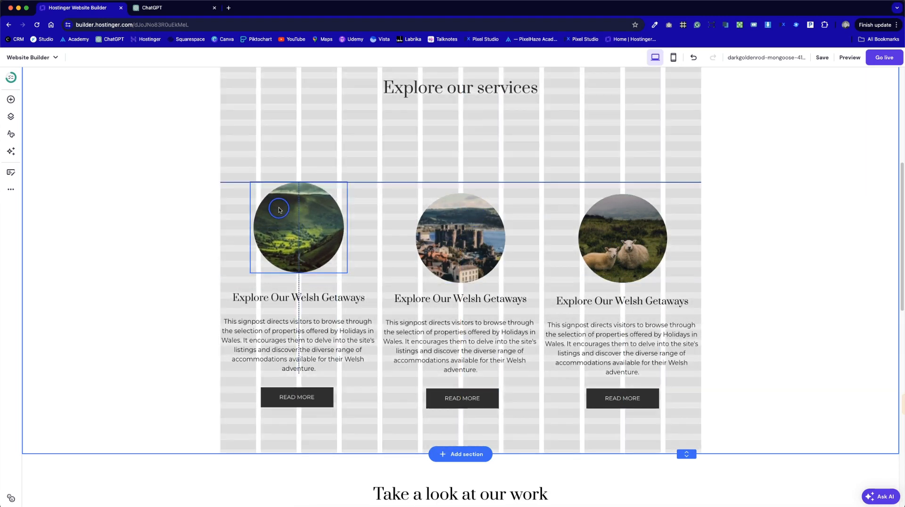
pyautogui.click(460, 231)
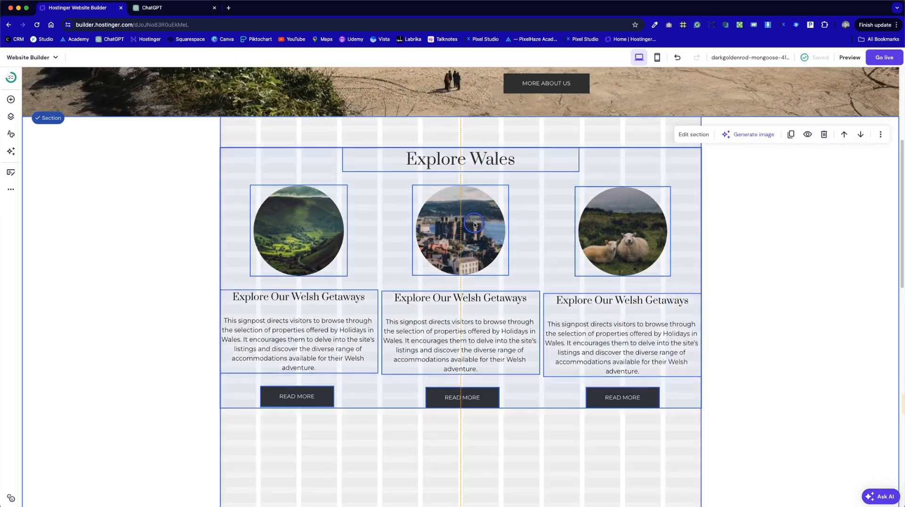
pyautogui.scroll(-3)
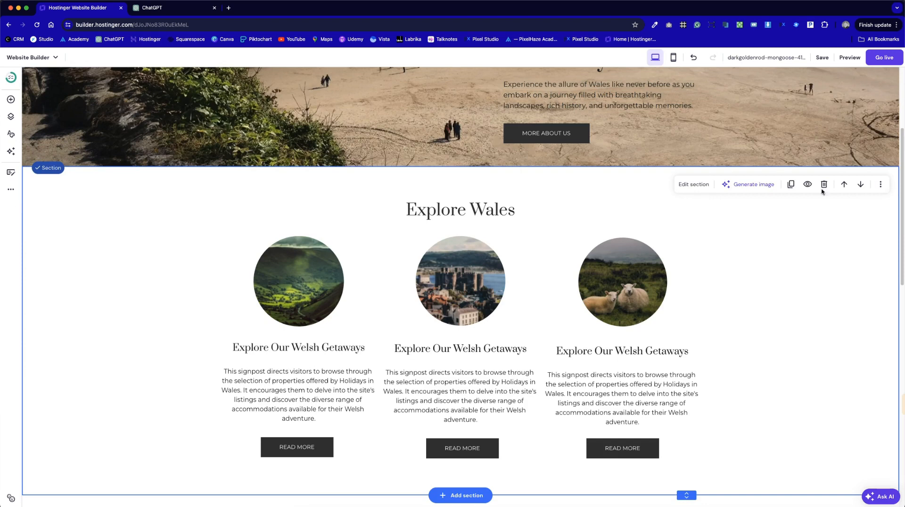
# Step: Set the Explore Wales section background colour to light grey
pyautogui.click(694, 184)
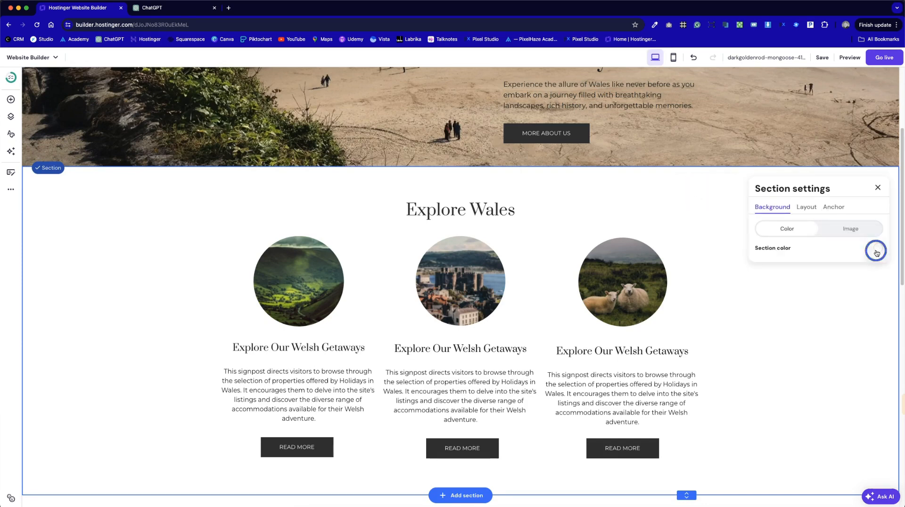
pyautogui.click(875, 252)
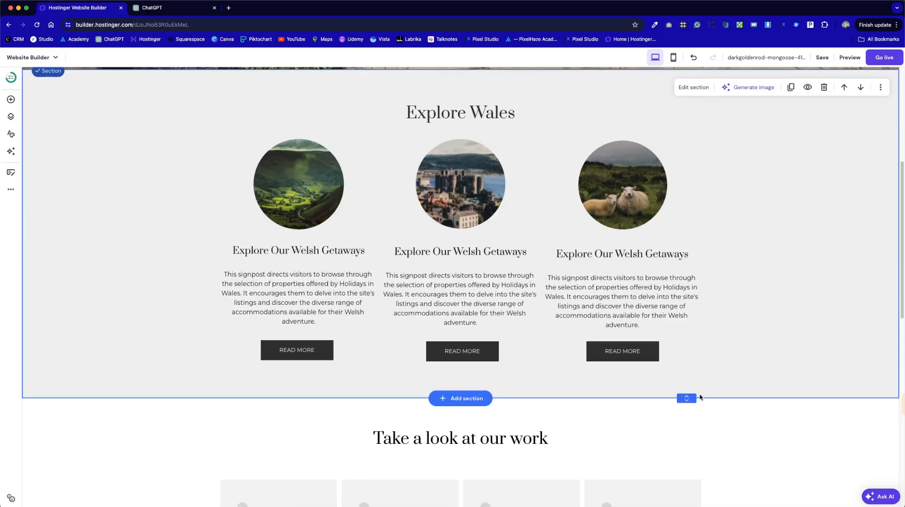
pyautogui.scroll(3)
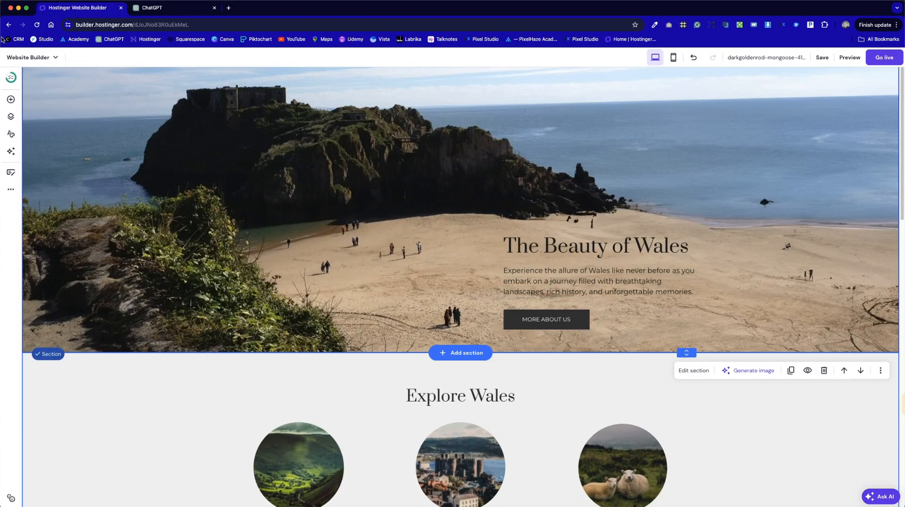
pyautogui.click(595, 245)
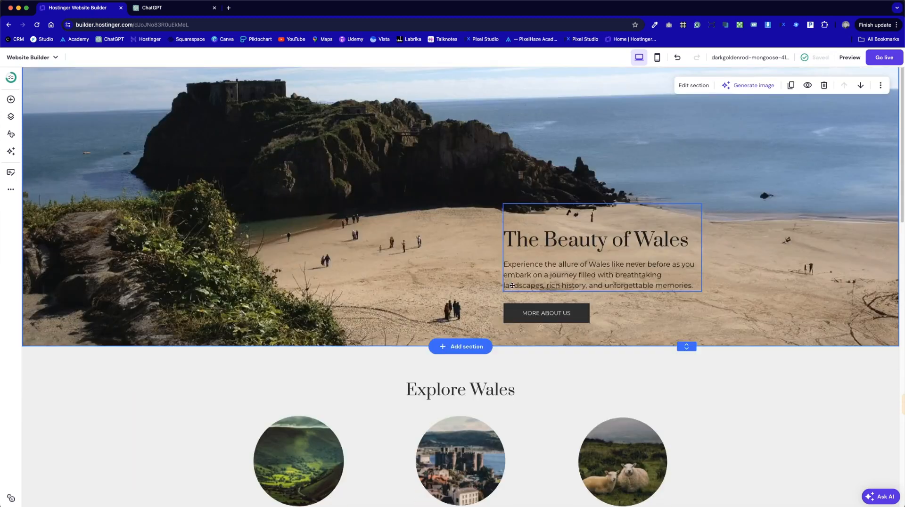
# Step: Preview the finished homepage
pyautogui.scroll(-3)
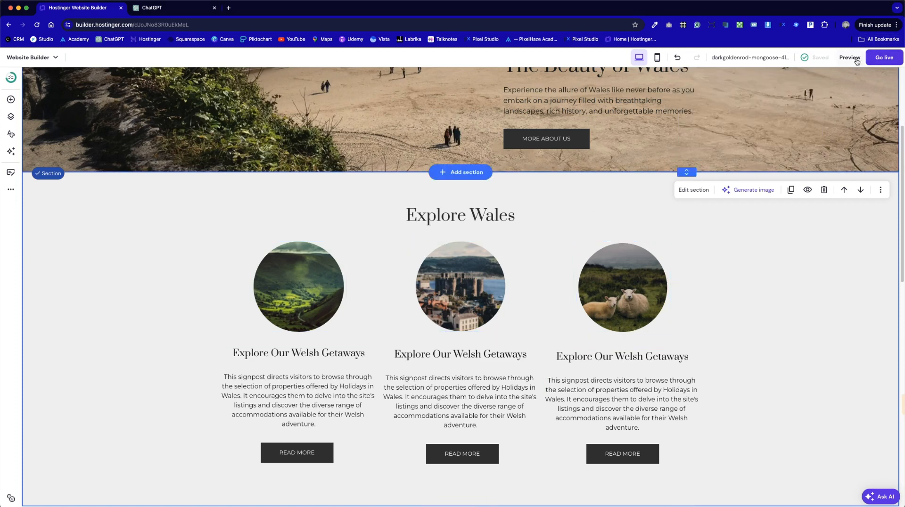
pyautogui.click(849, 58)
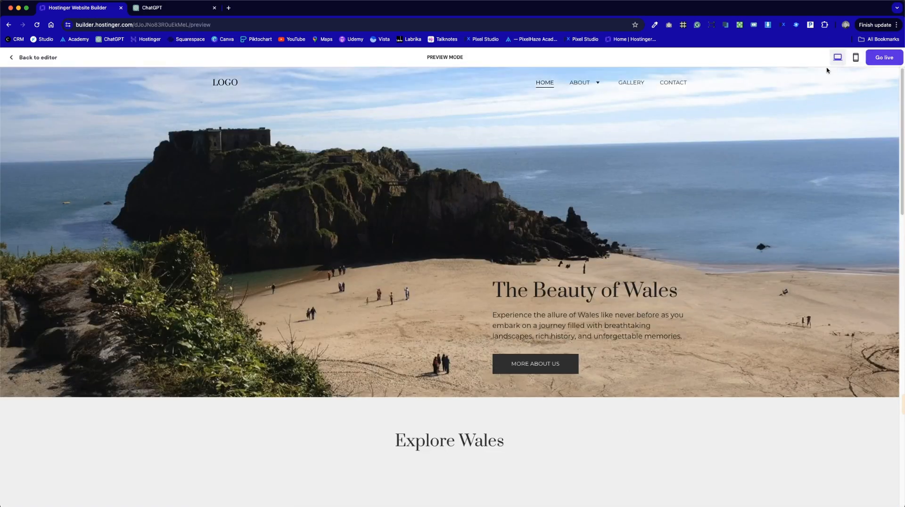
pyautogui.scroll(-3)
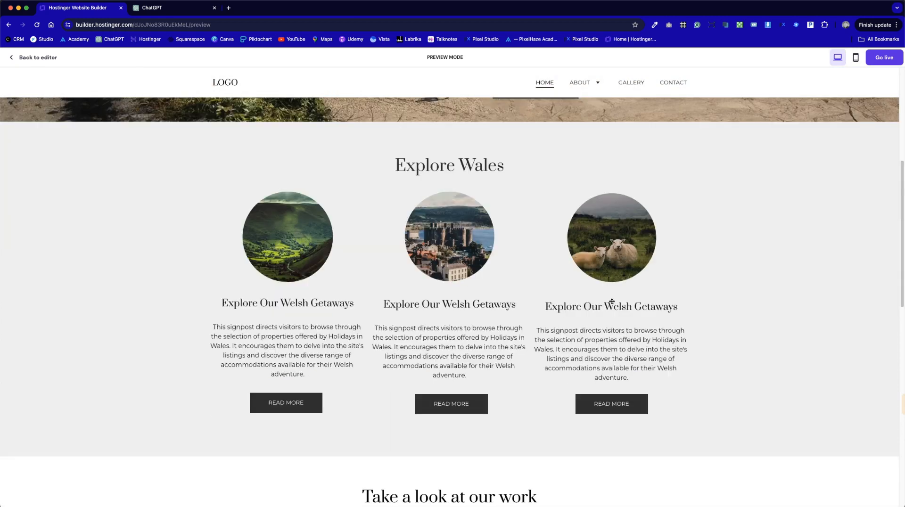
pyautogui.moveTo(120, 357)
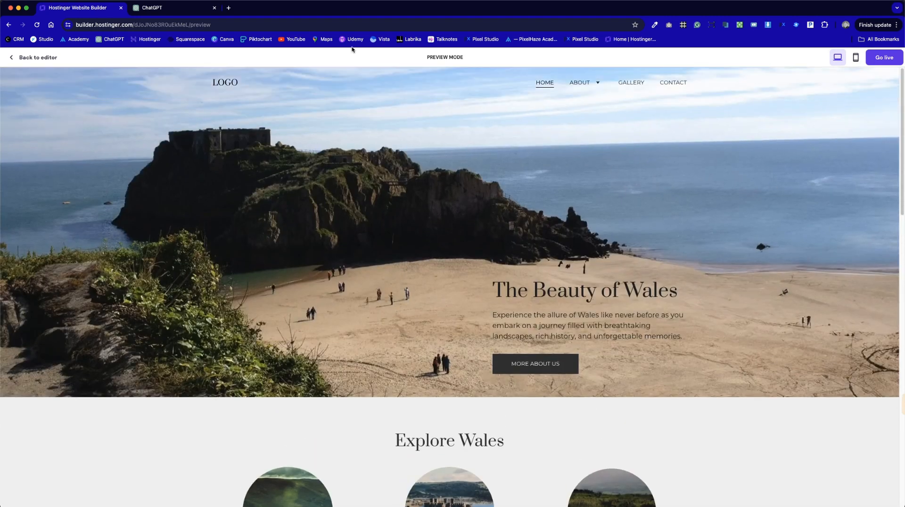
pyautogui.moveTo(280, 124)
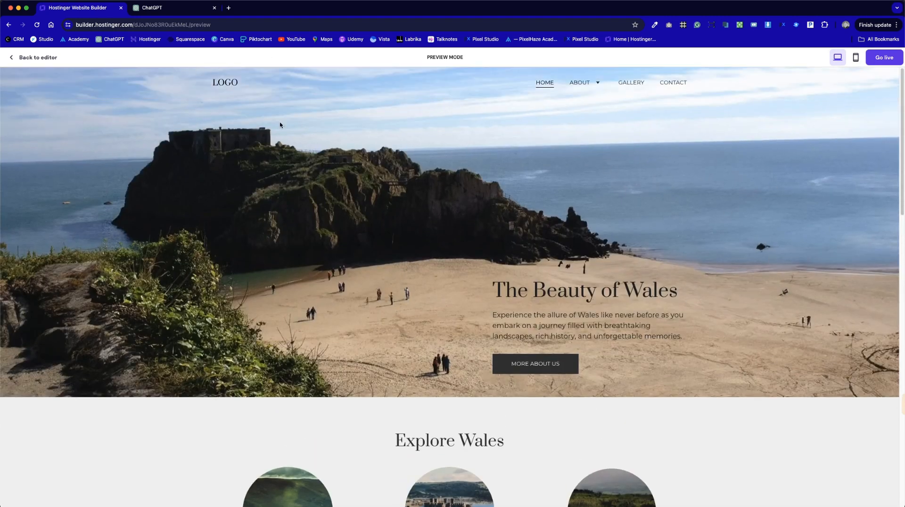
pyautogui.scroll(-3)
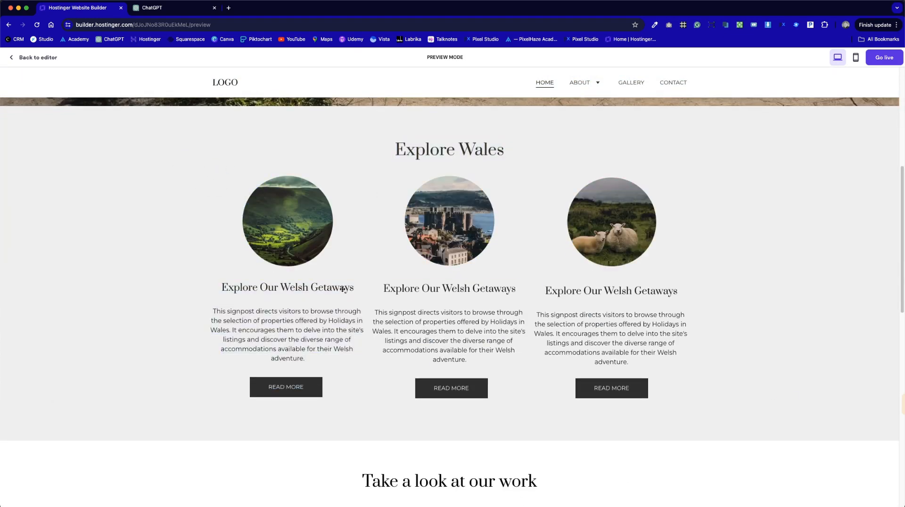
pyautogui.moveTo(751, 324)
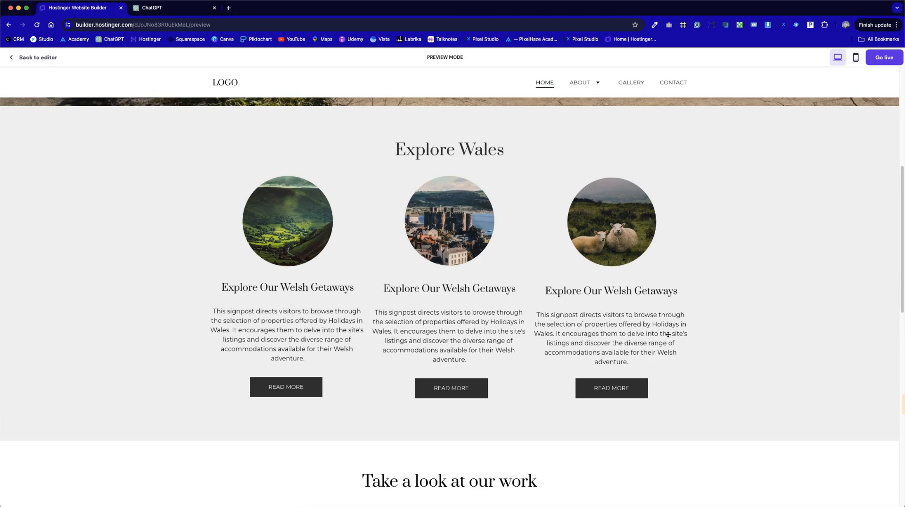
pyautogui.moveTo(483, 241)
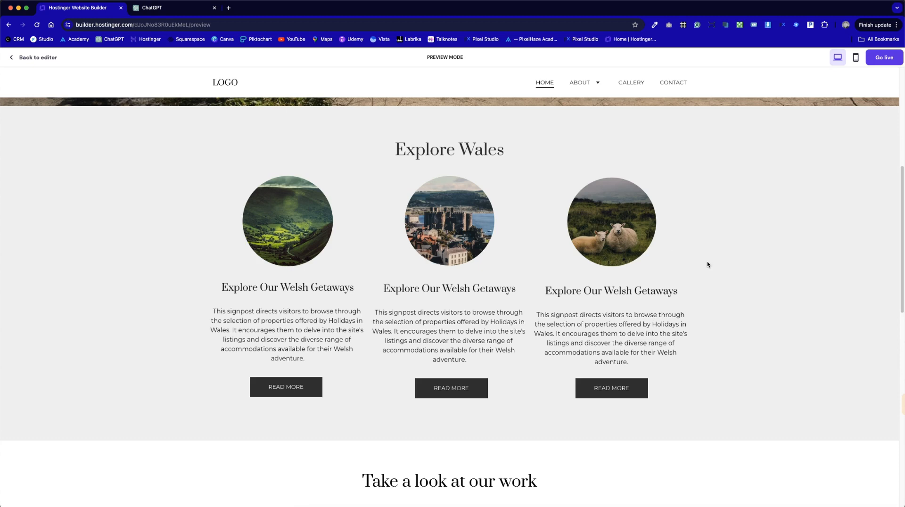
pyautogui.moveTo(725, 280)
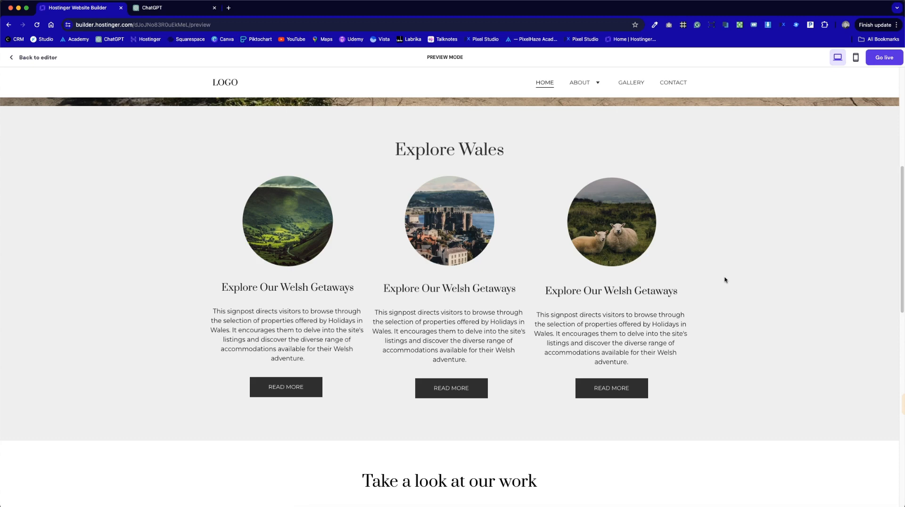
pyautogui.scroll(3)
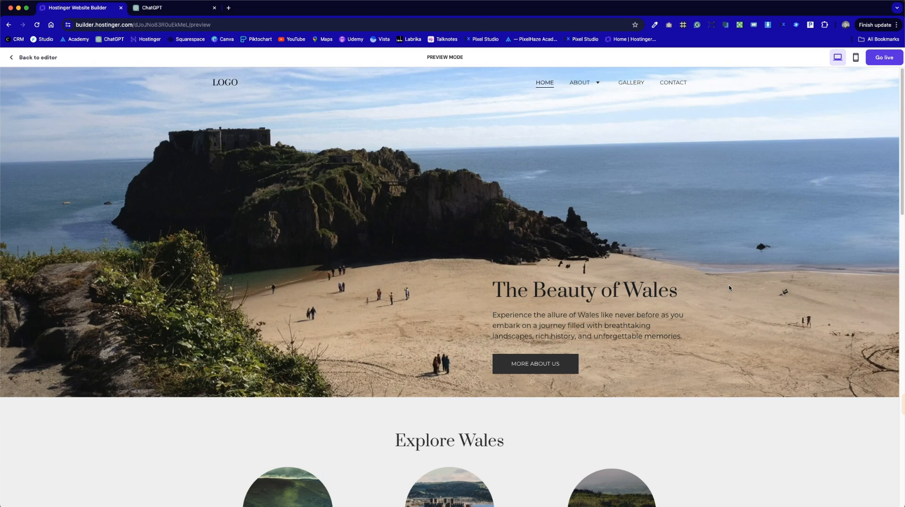
pyautogui.moveTo(840, 87)
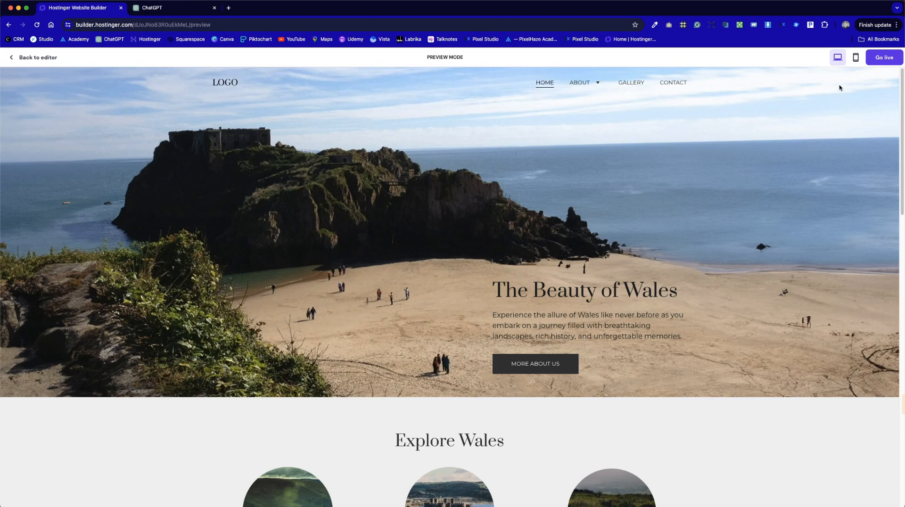
pyautogui.click(856, 57)
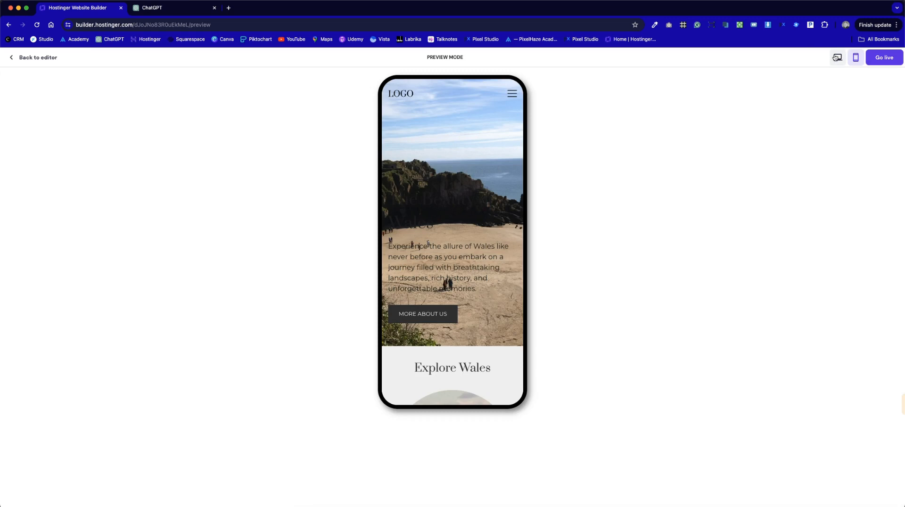
pyautogui.click(837, 58)
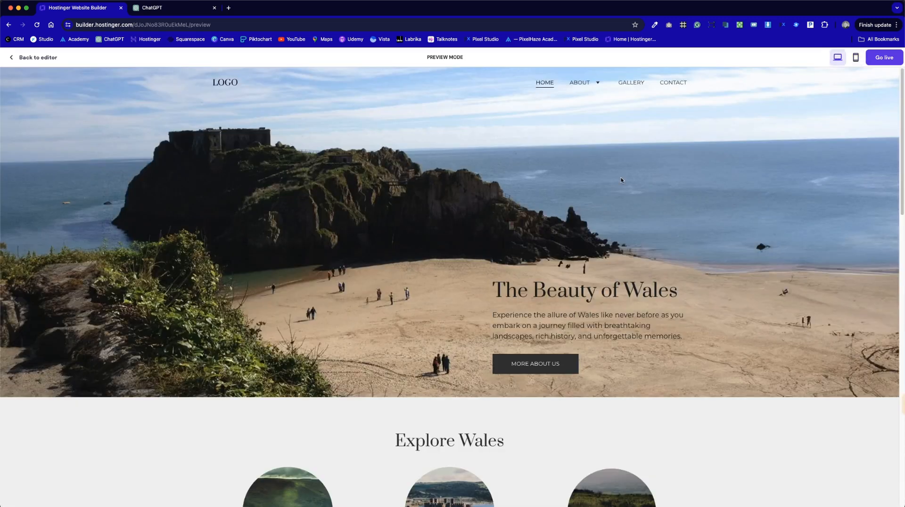
pyautogui.moveTo(622, 170)
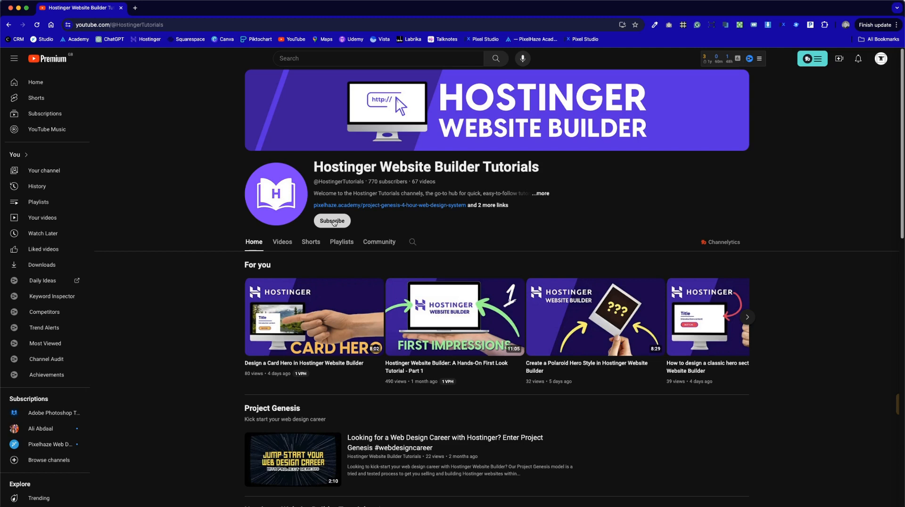
# Step: Subscribe to the Hostinger Website Builder Tutorials channel
pyautogui.click(332, 221)
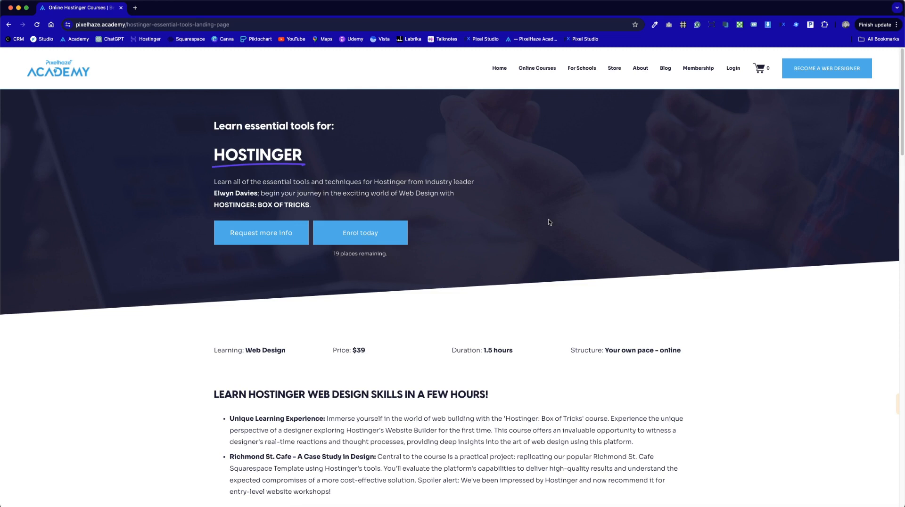
# Step: Scroll down the Hostinger Box of Tricks course page to its $39, 1.5-hour details
pyautogui.scroll(-3)
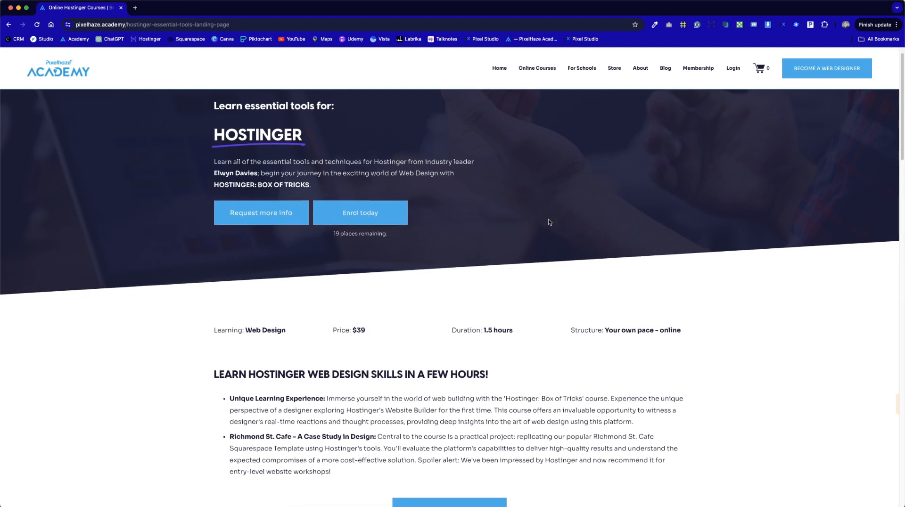